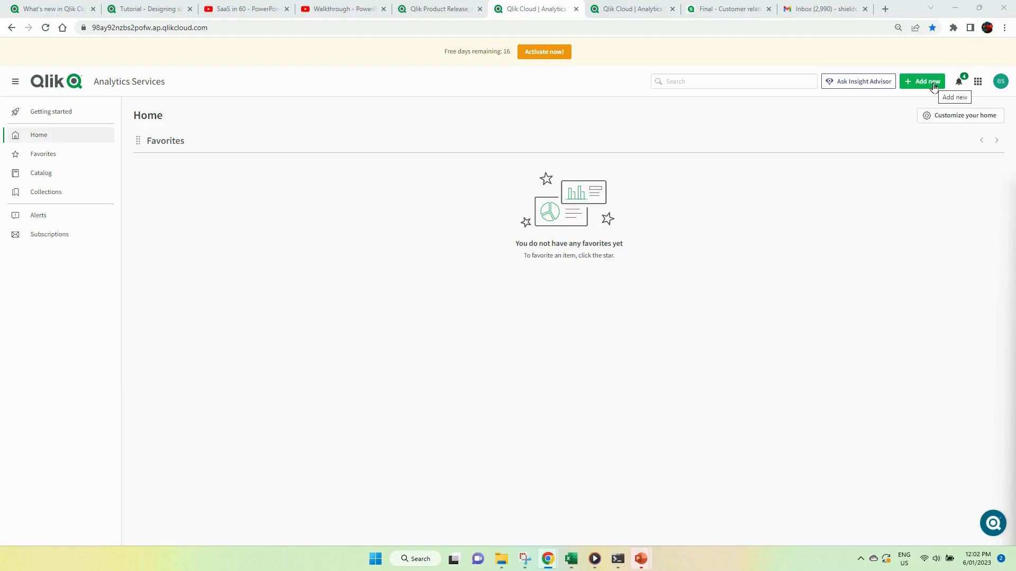
Step: Upload the Tester CRM dashboard QVF to the Personal space, dropping the Final CRM file from the list
click(921, 81)
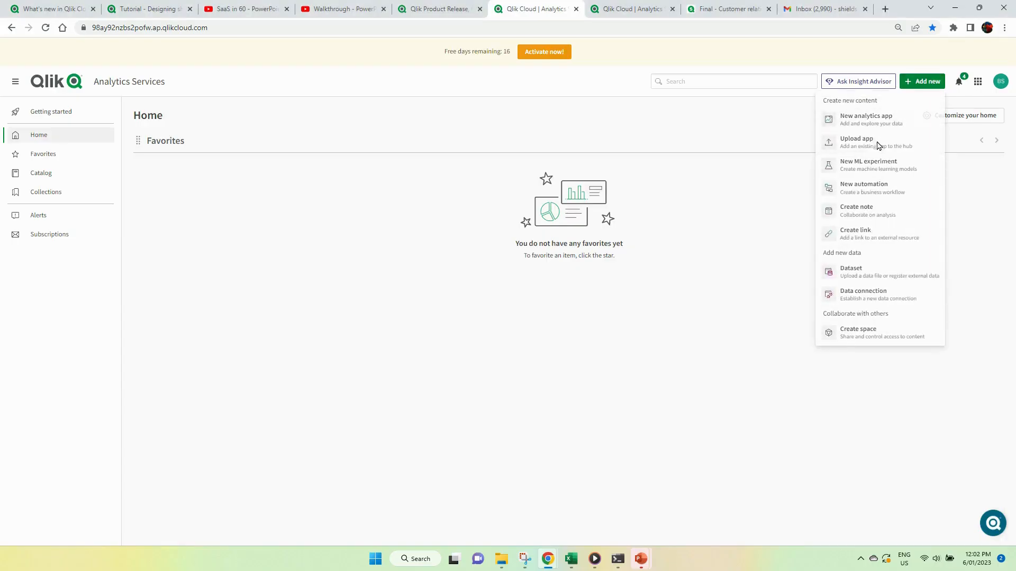
click(857, 141)
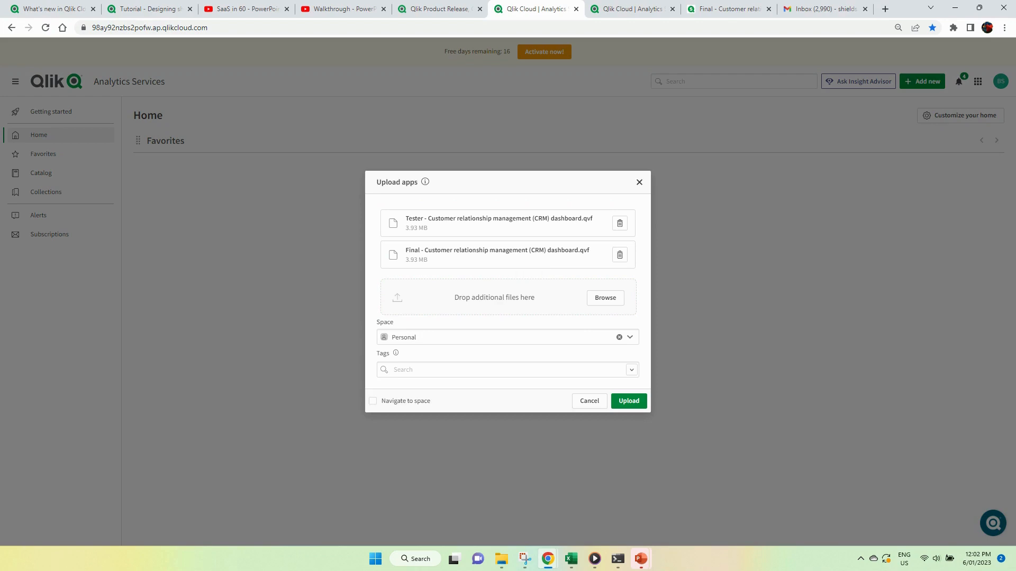
mouse_move(634, 441)
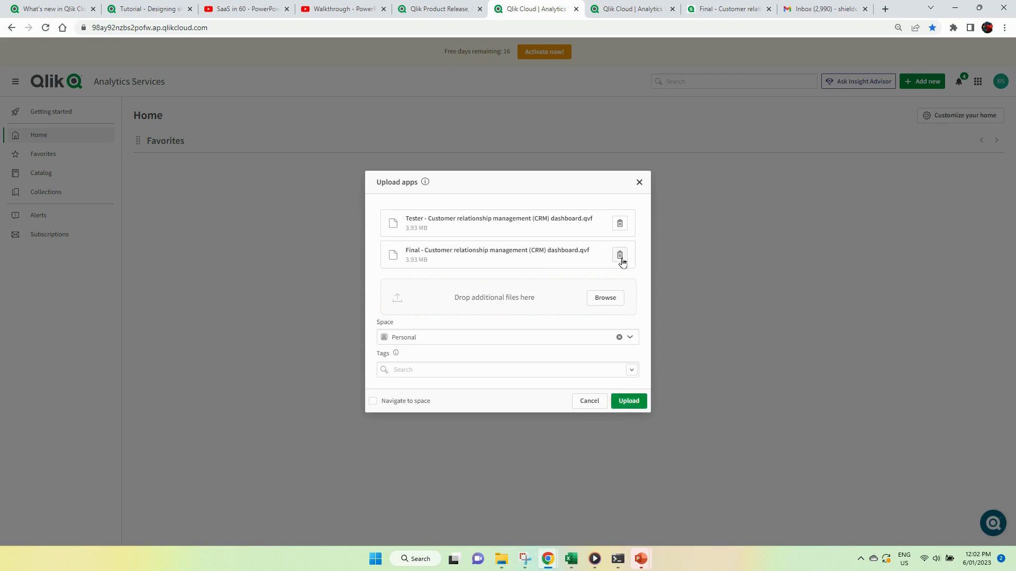
click(619, 254)
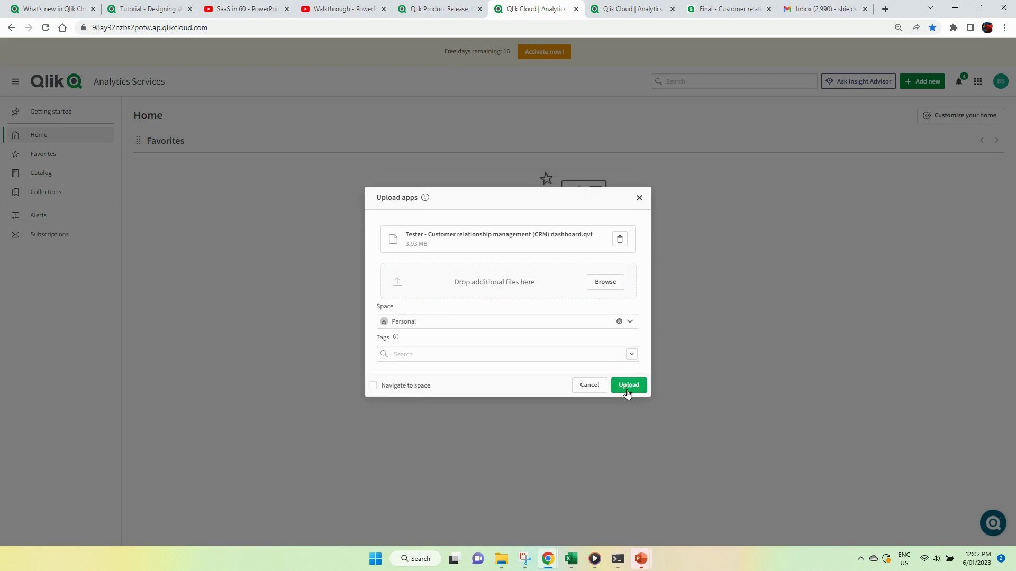
click(628, 385)
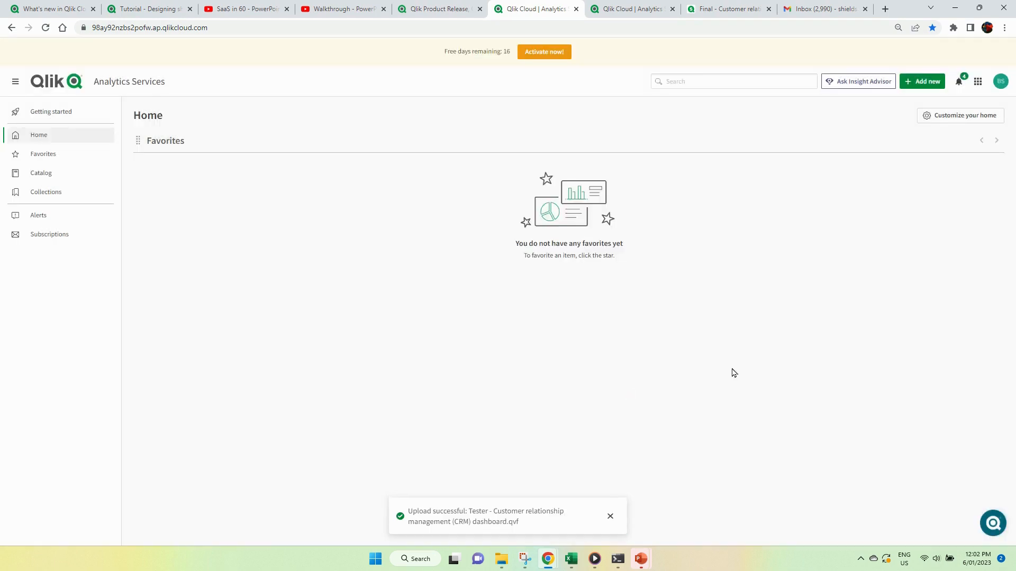
mouse_move(32, 153)
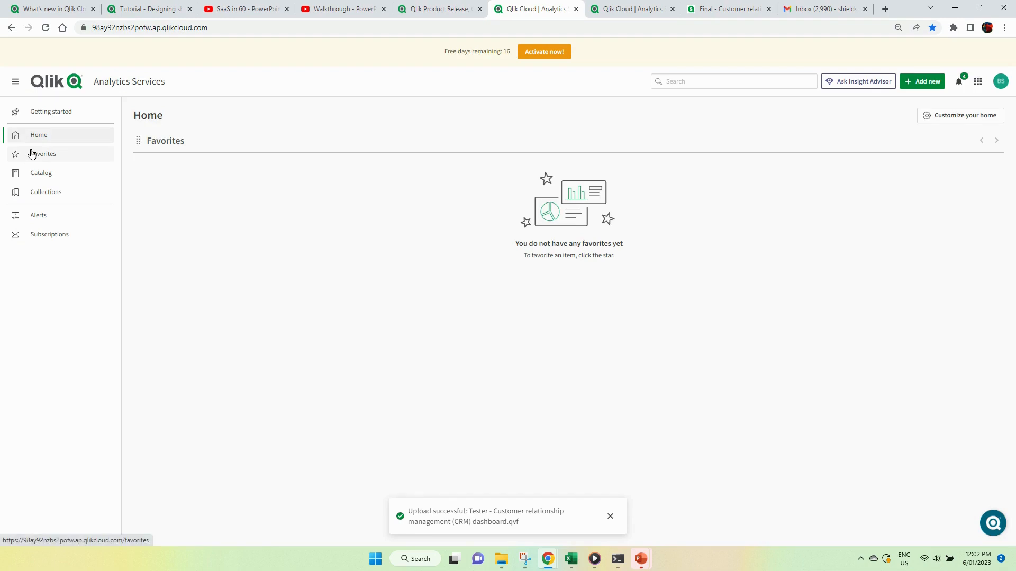
Step: From the Catalog, add the Tester CRM app to the PowerPoint collection and view that collection
click(40, 173)
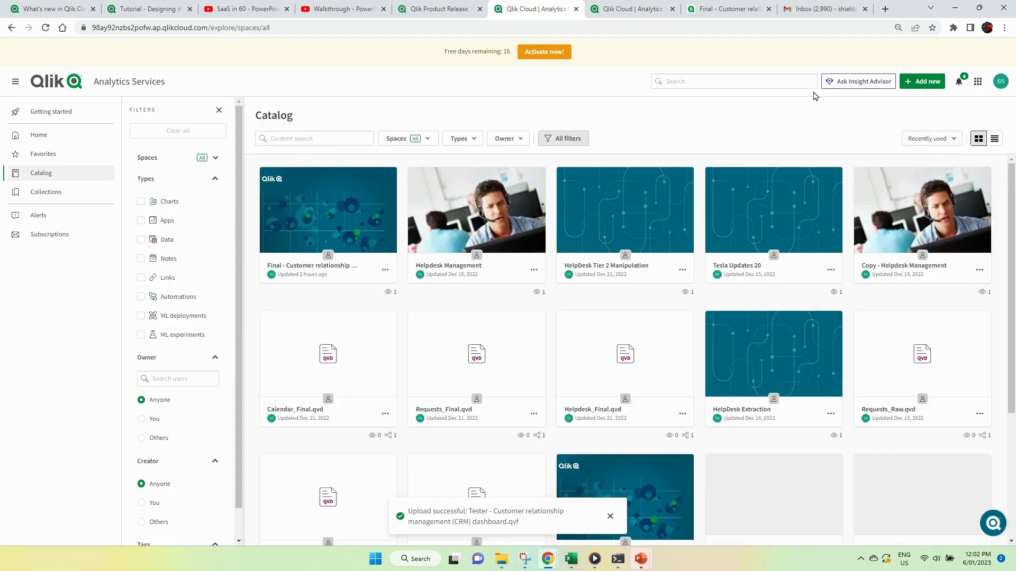
click(733, 80)
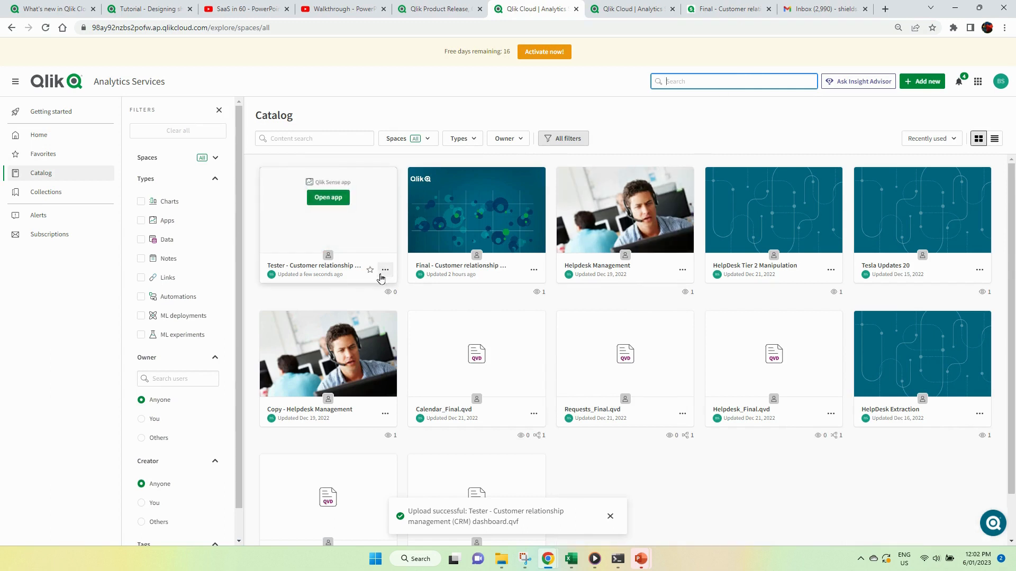
click(384, 271)
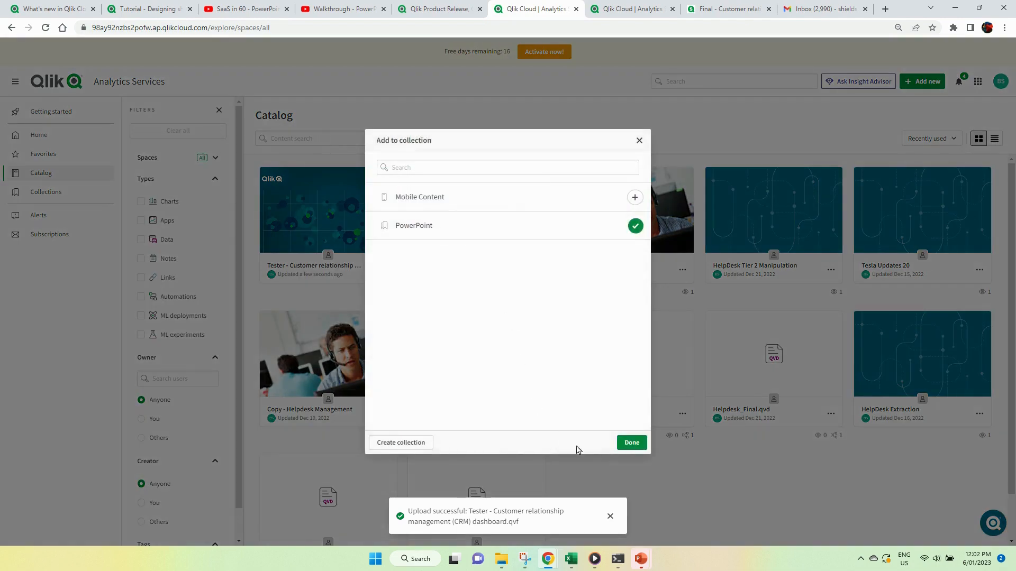
click(630, 442)
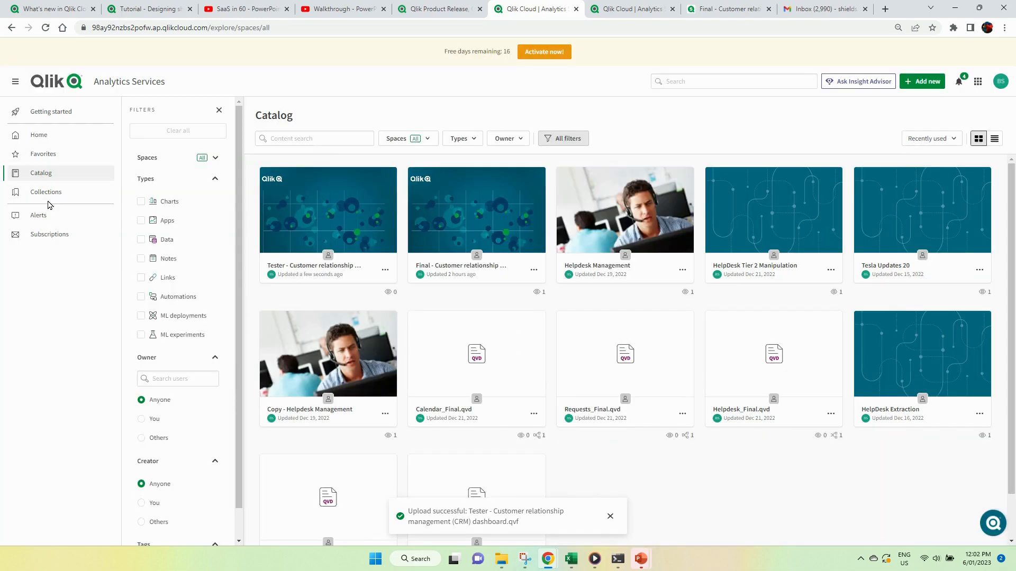
click(46, 191)
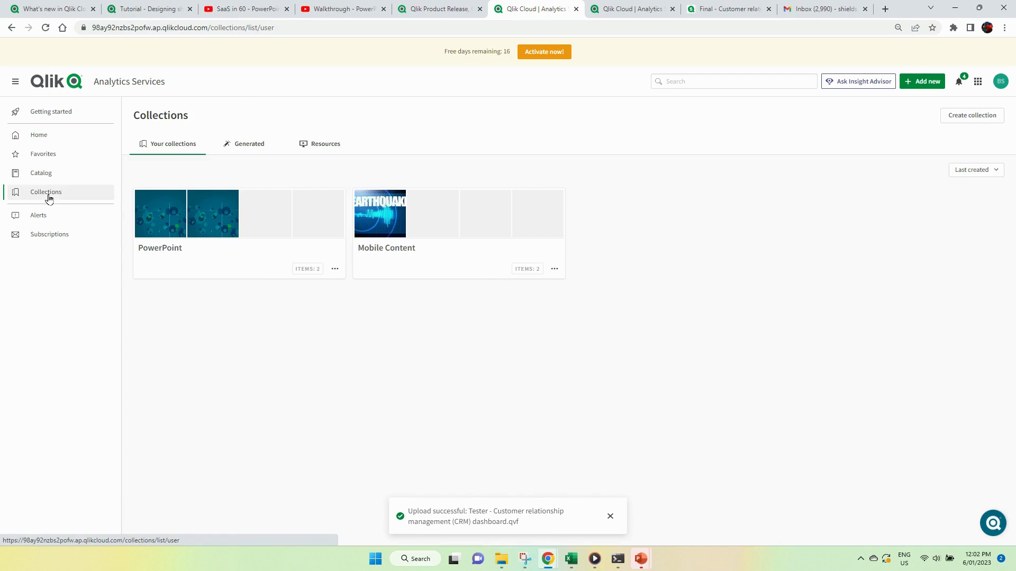
mouse_move(421, 281)
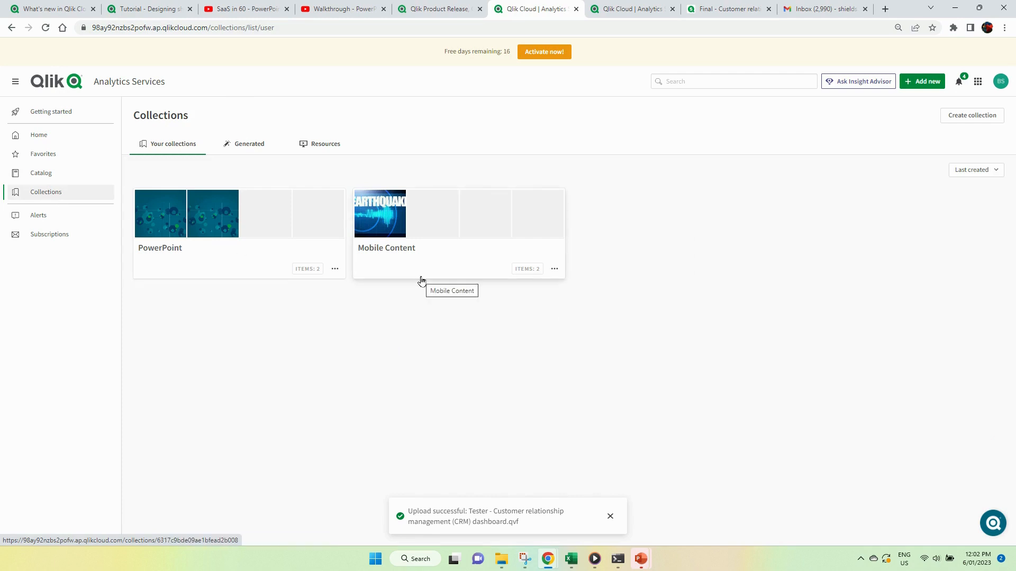
mouse_move(268, 250)
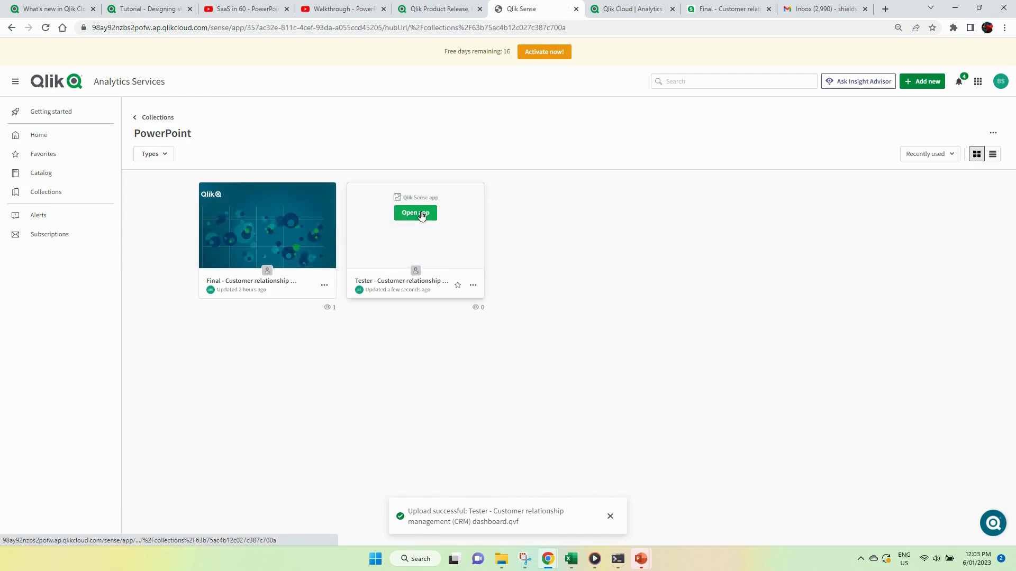
Step: Open the Tester CRM dashboard app and put its Intro sheet into edit mode
click(416, 212)
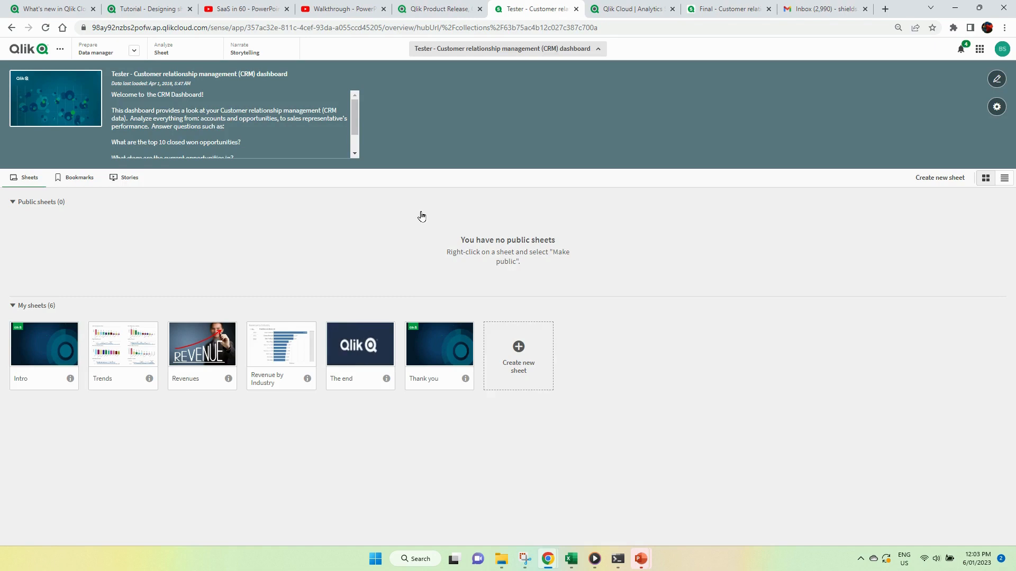
mouse_move(581, 403)
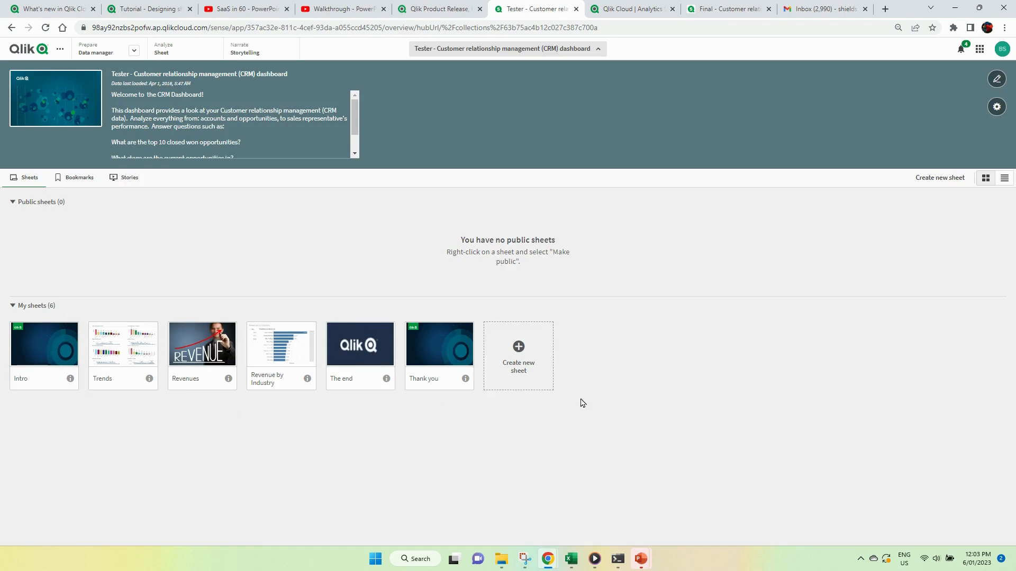
mouse_move(4, 324)
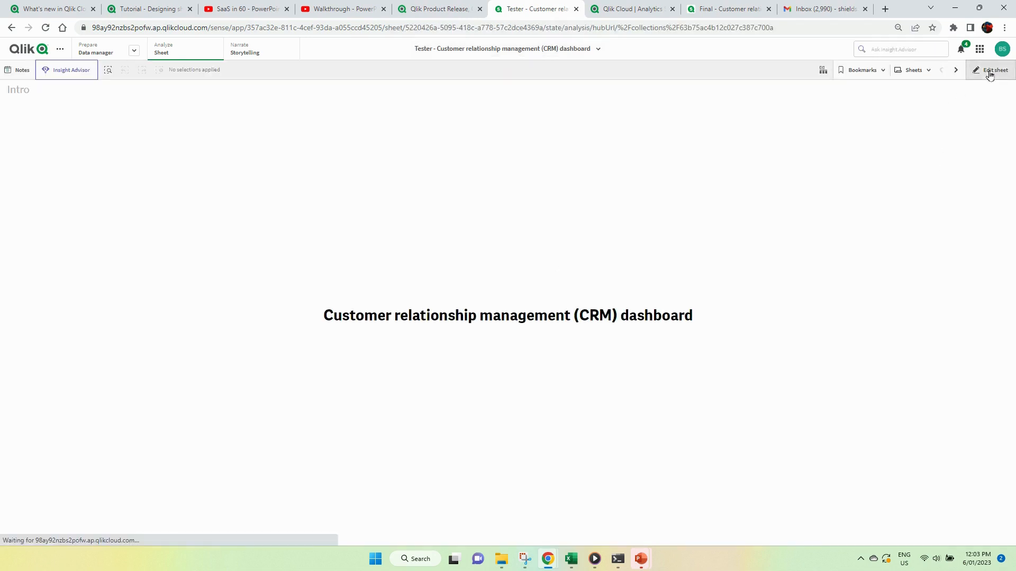
click(992, 70)
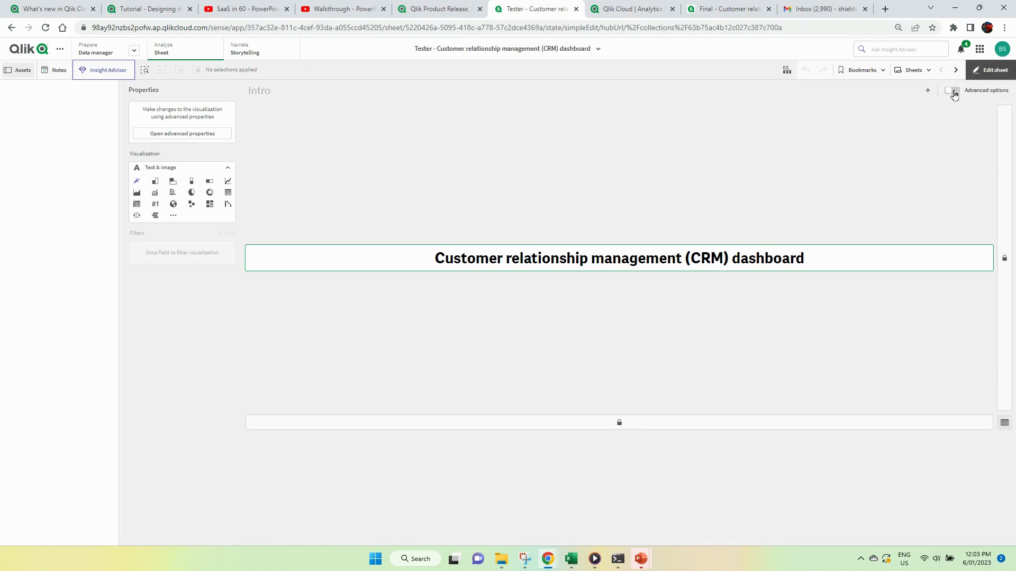
Step: With Advanced options on, set the Intro sheet background to Image from media library and browse for it
click(951, 90)
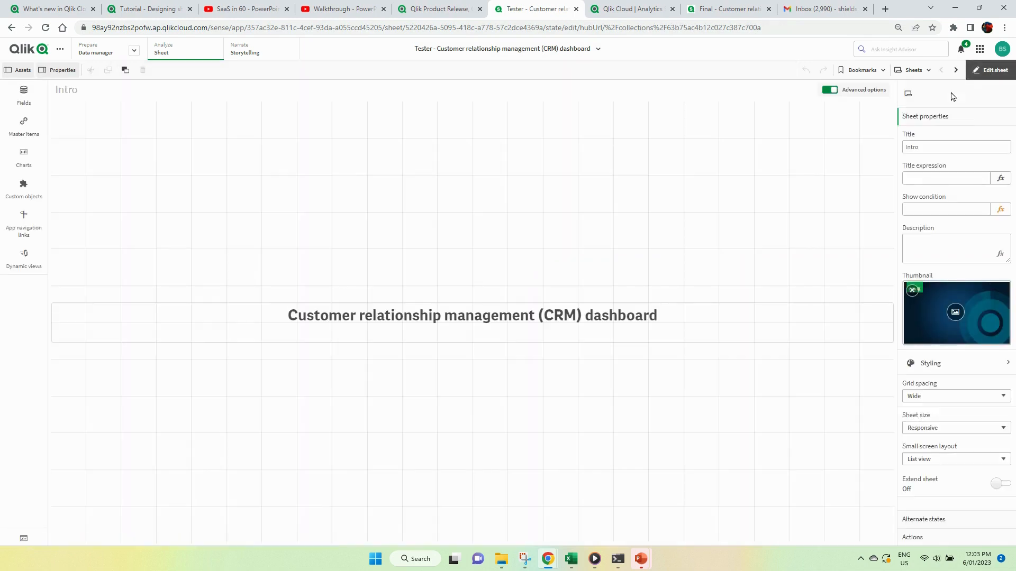
mouse_move(970, 355)
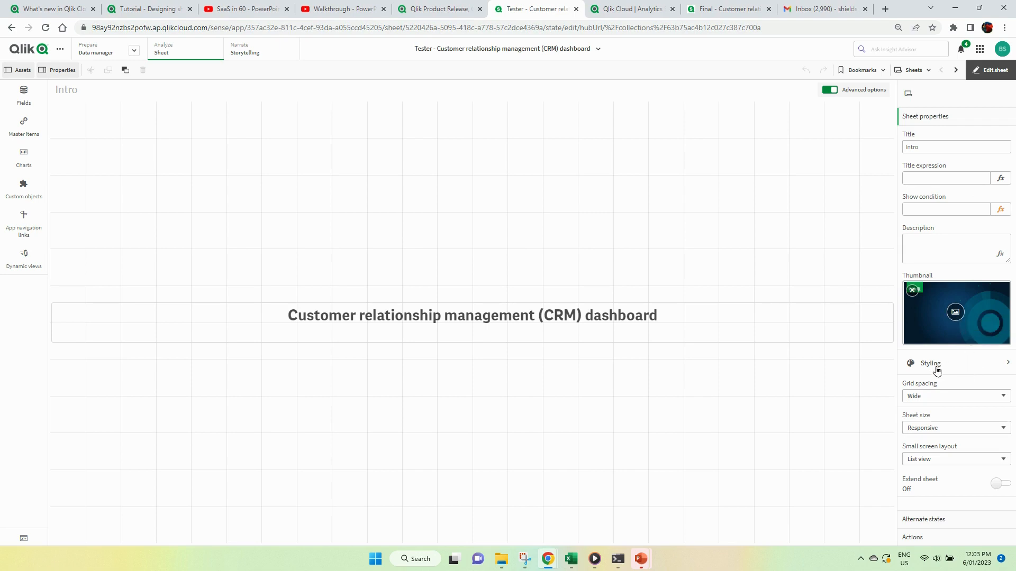
click(930, 363)
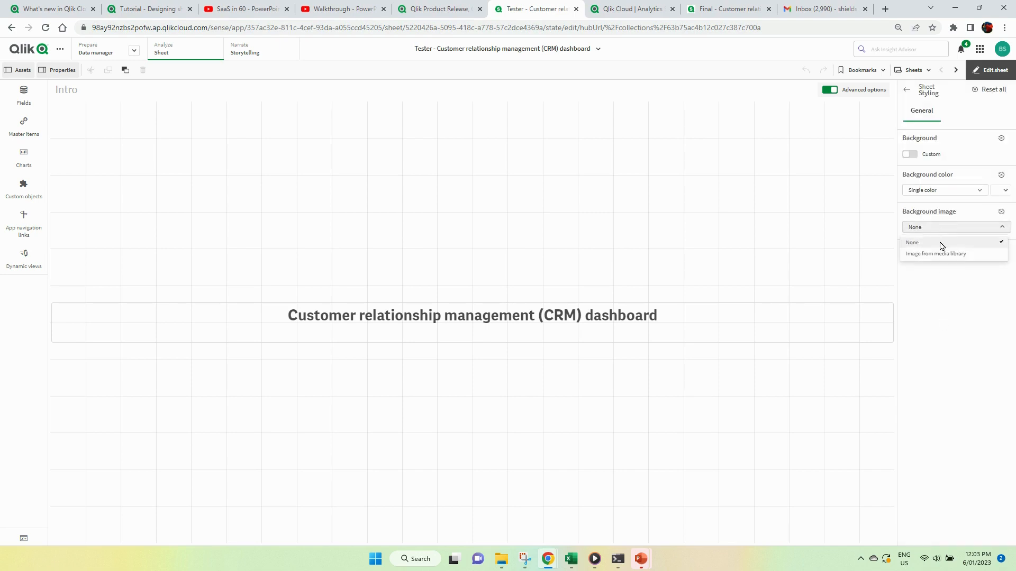
click(934, 253)
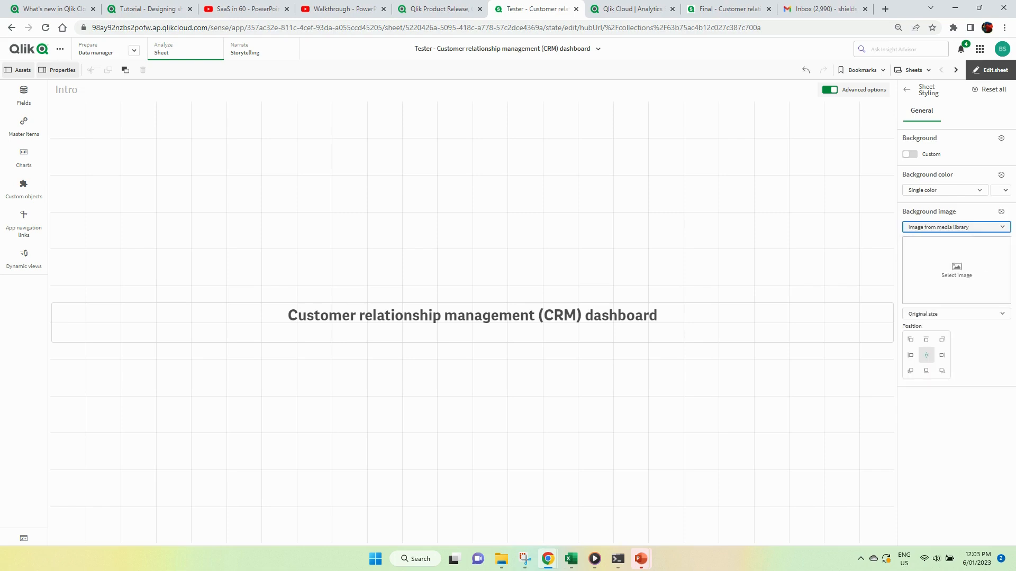
click(955, 270)
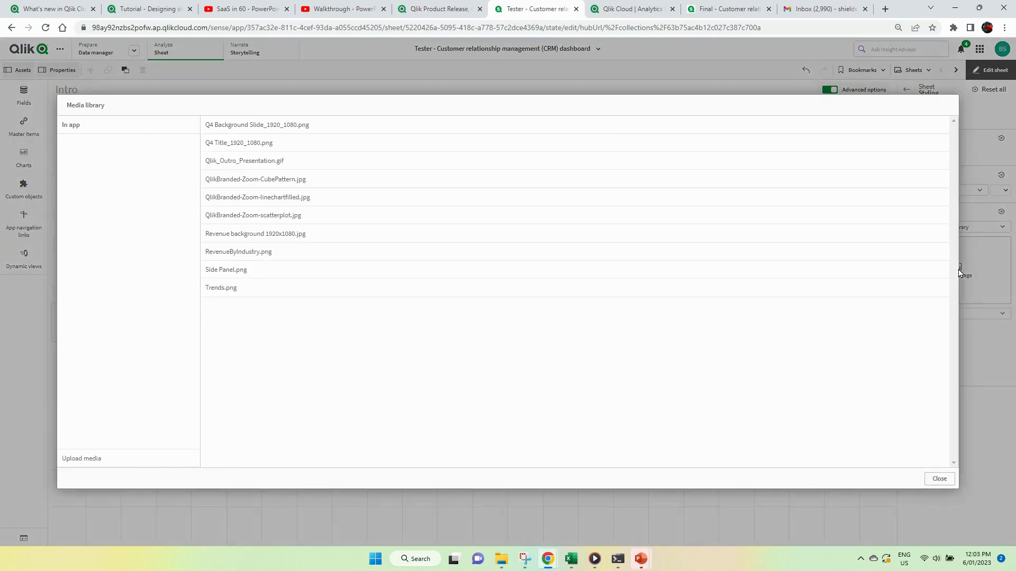
mouse_move(518, 230)
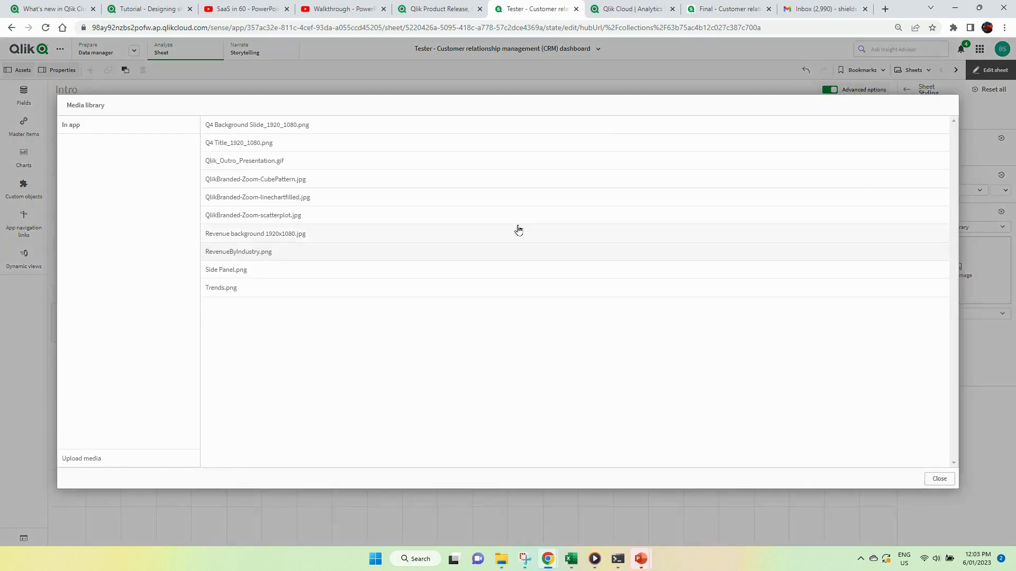
mouse_move(244, 130)
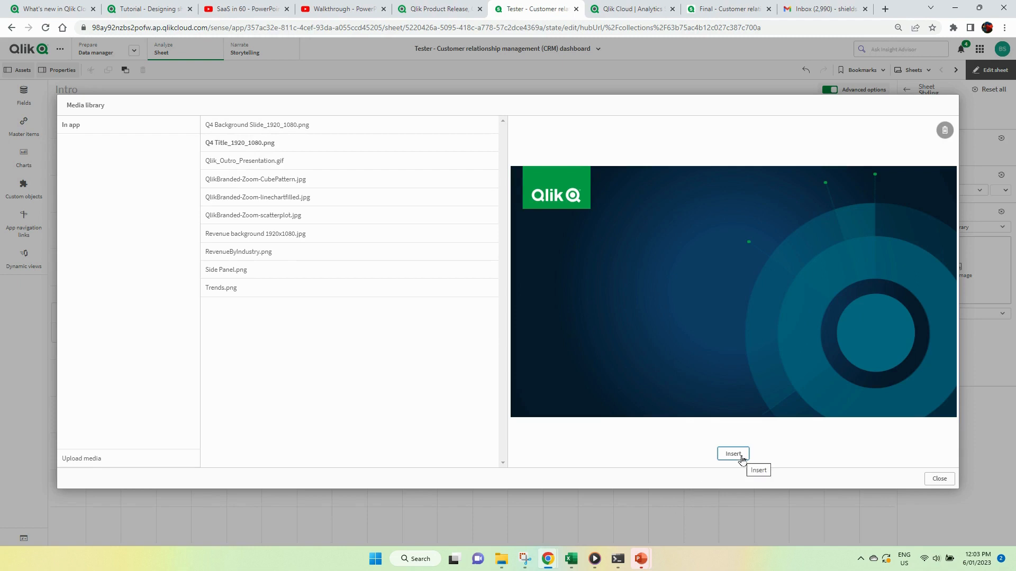
Step: Insert Q4 Title_1920_1080.png as the Intro background and anchor it at the top-left
click(732, 453)
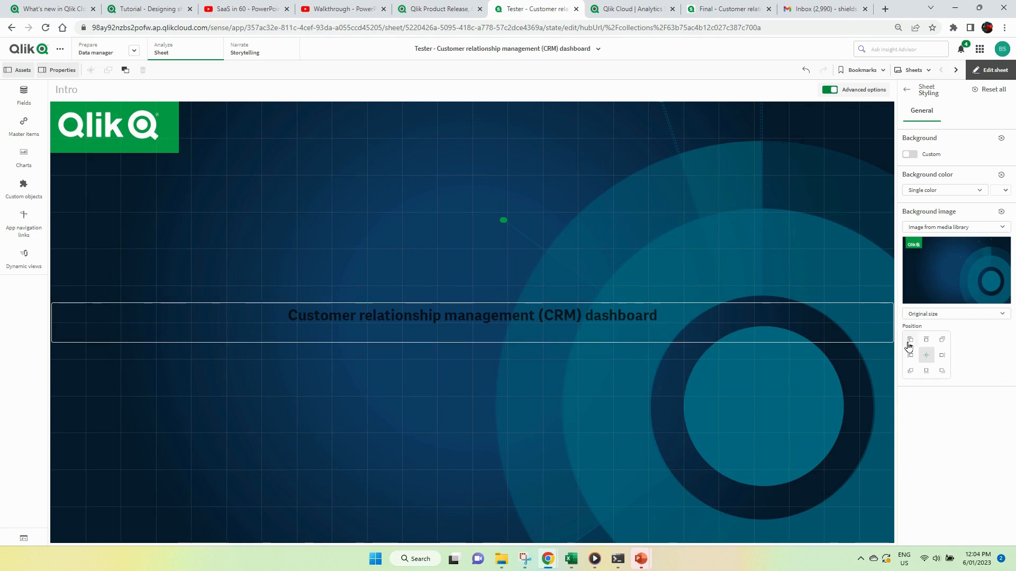
click(909, 339)
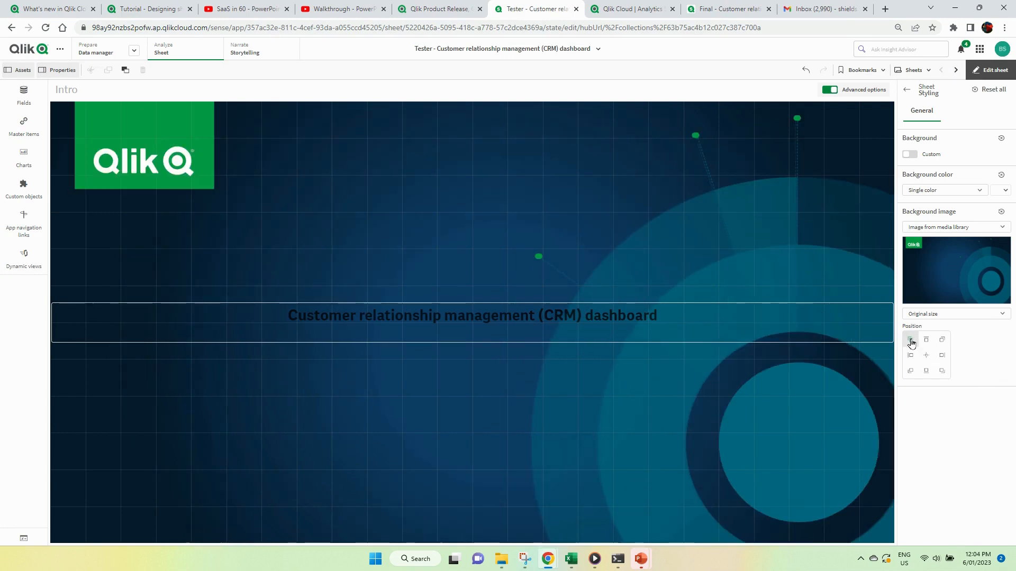
mouse_move(561, 329)
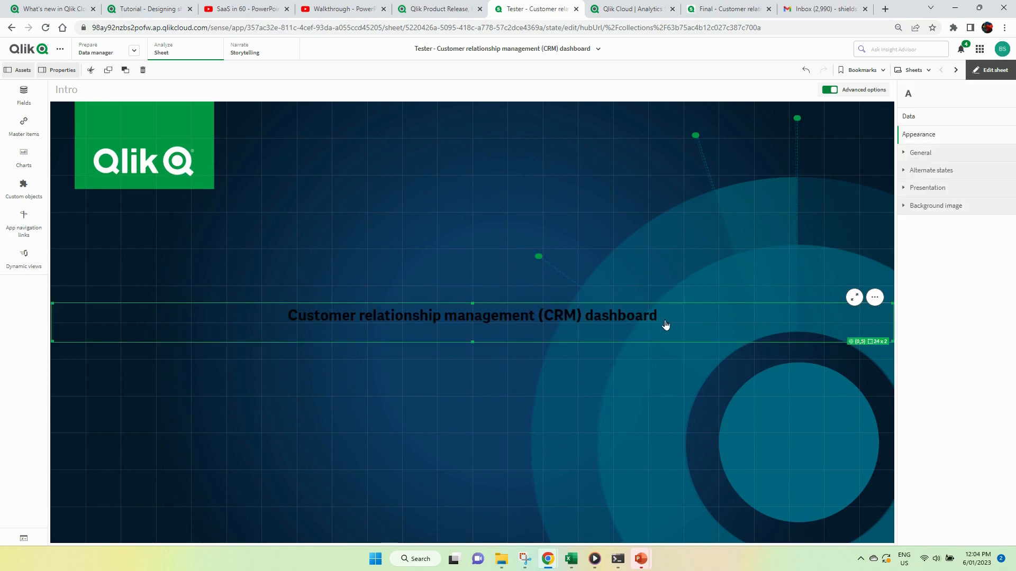
Step: Set the dashboard title text to white from the font colour palette
double_click(626, 316)
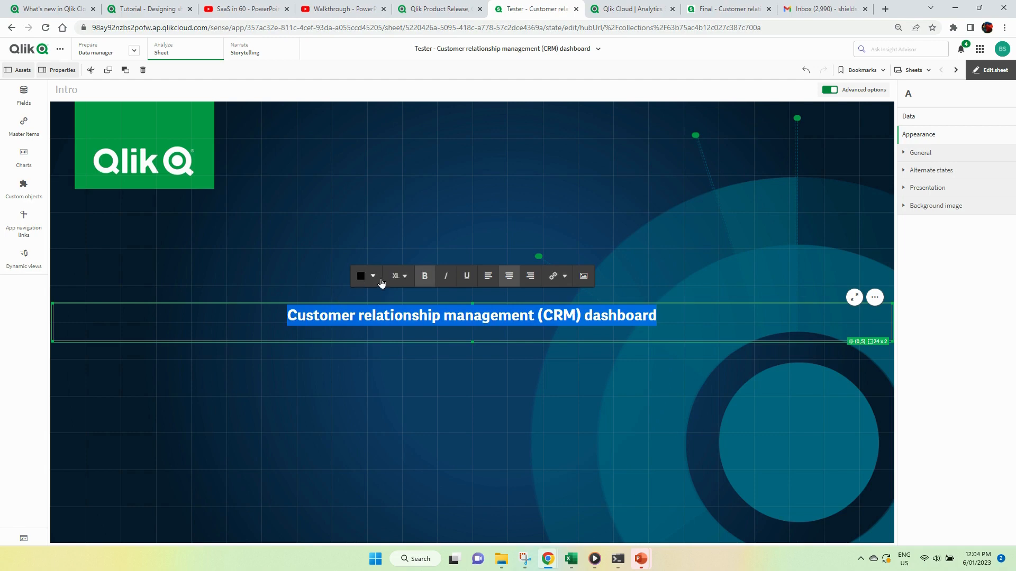
click(372, 276)
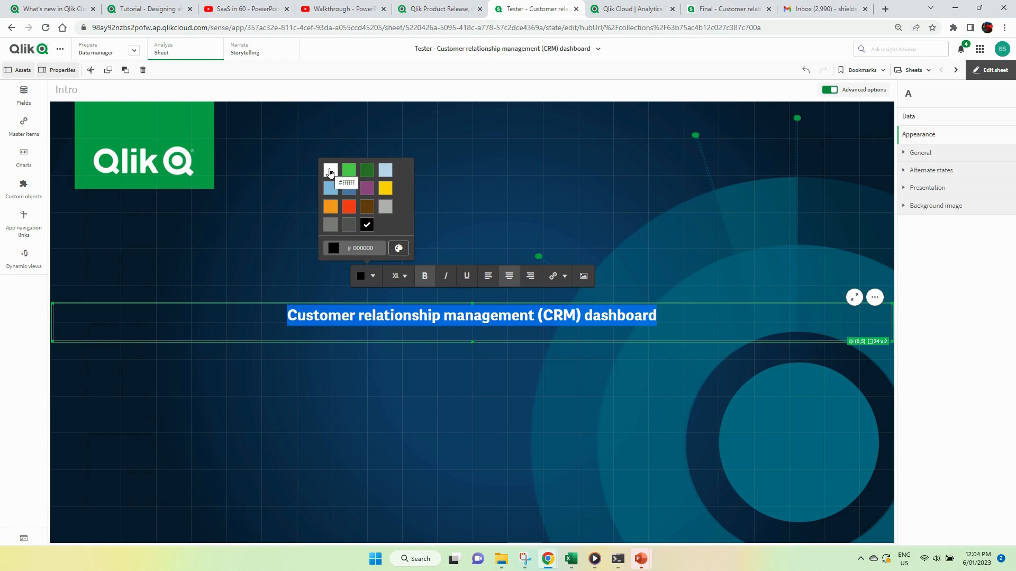
click(398, 248)
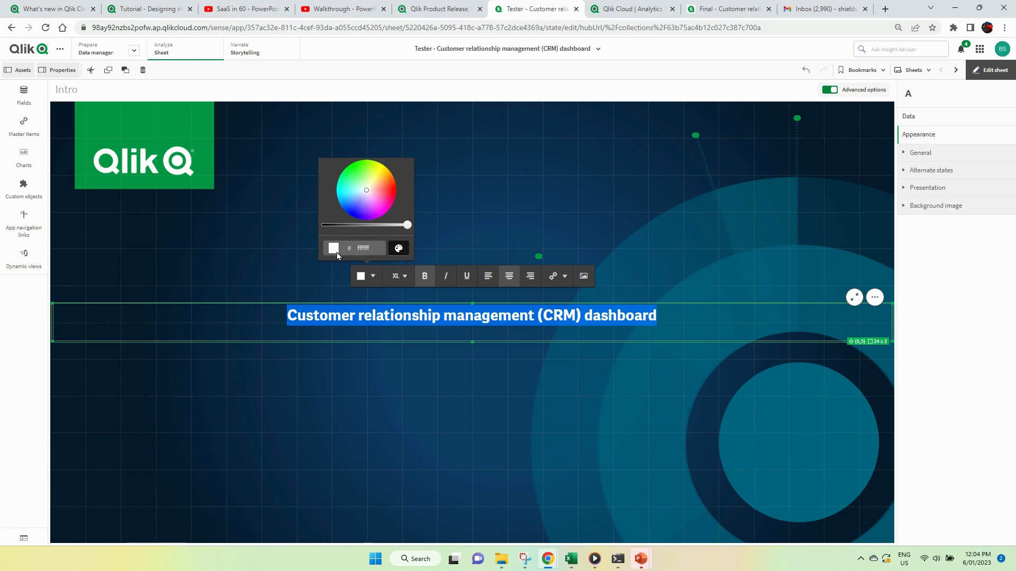
click(615, 436)
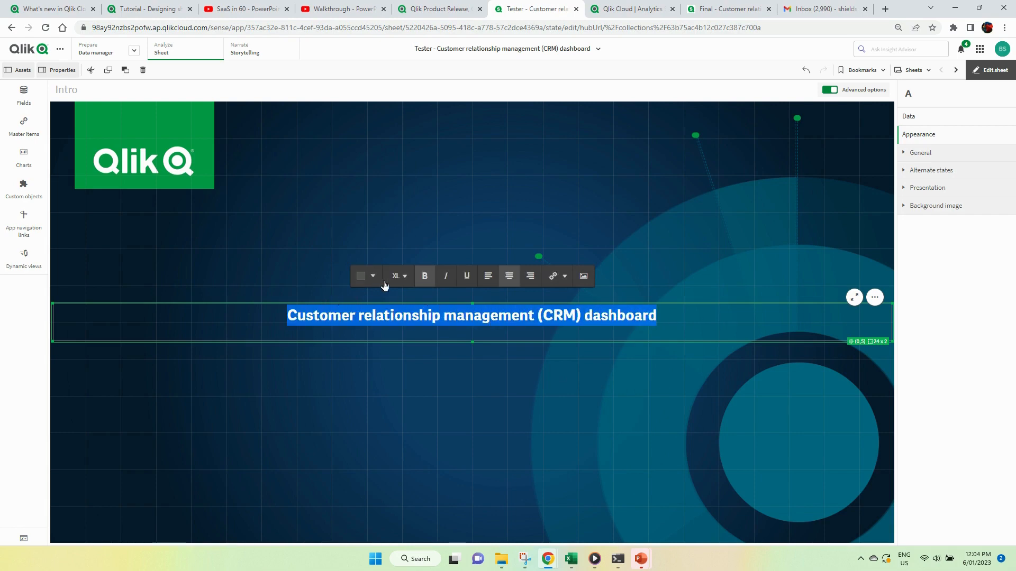
Step: Refine the title colour to pure white #ffffff using the custom colour wheel
click(366, 276)
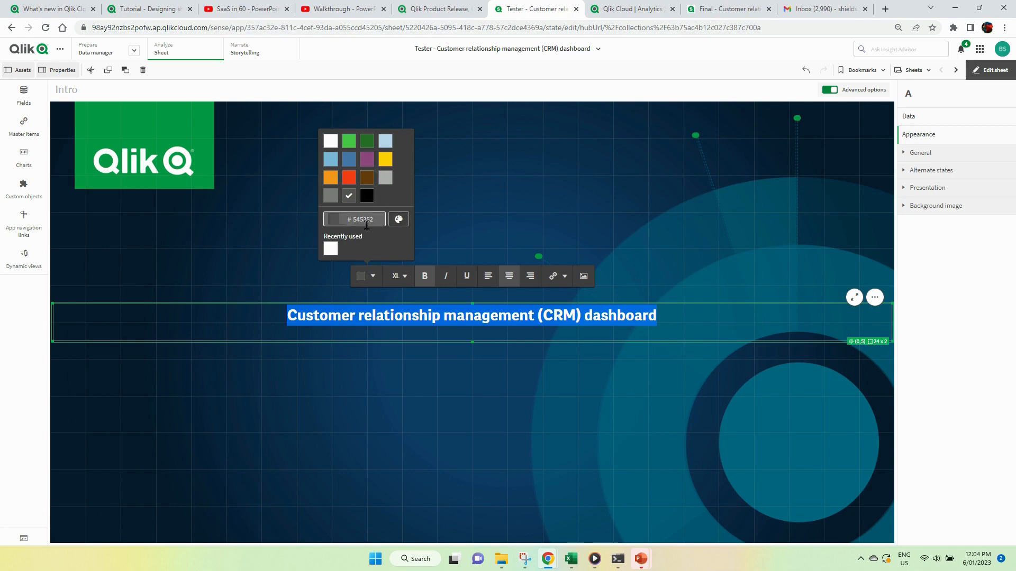
click(398, 218)
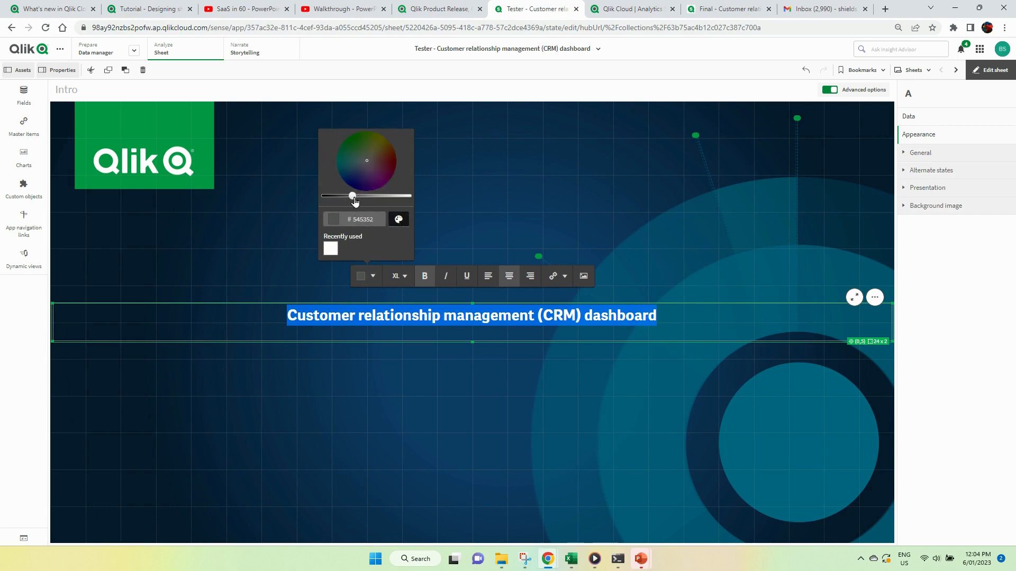
drag(352, 196, 407, 196)
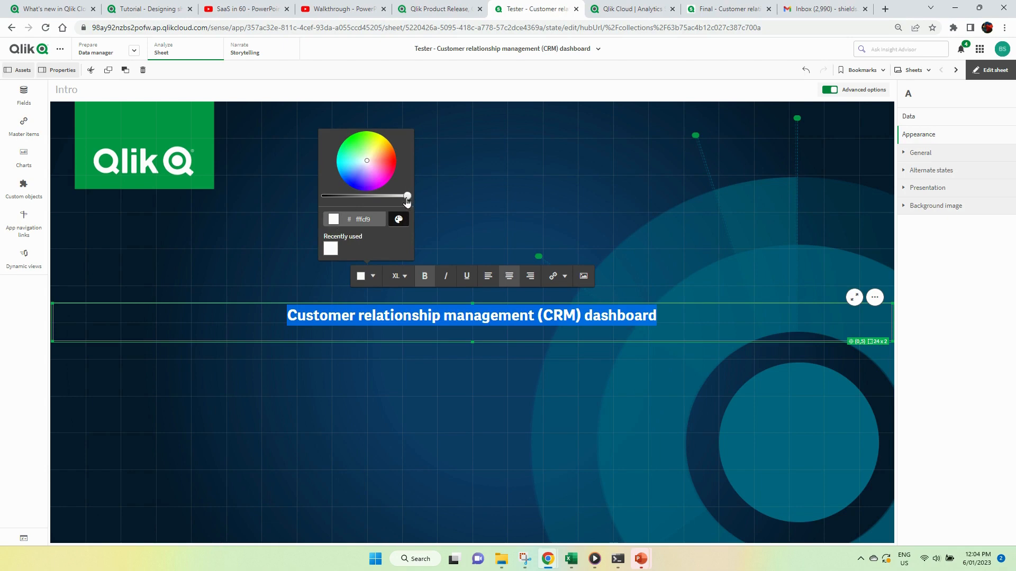
click(362, 219)
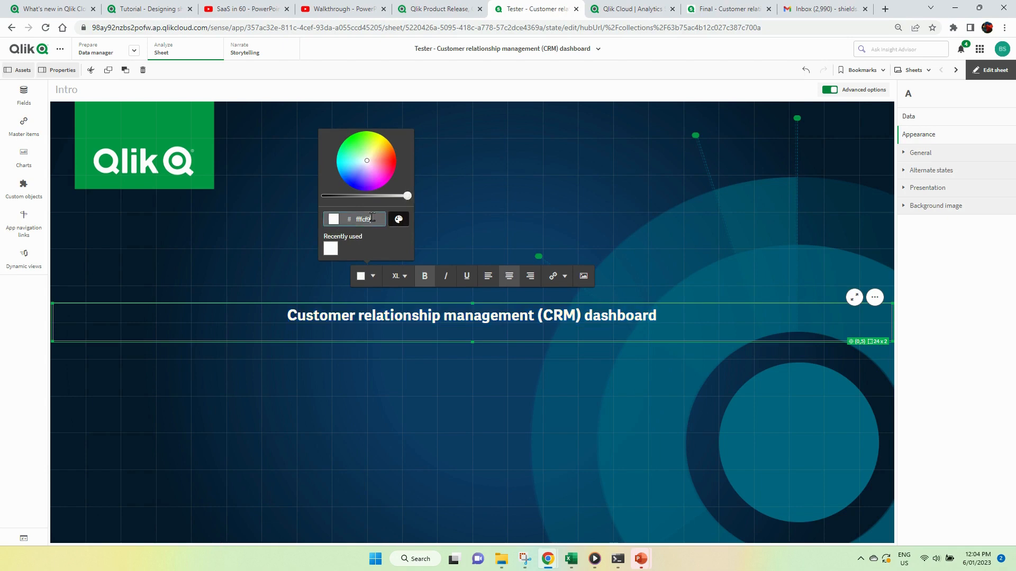
key(Backspace)
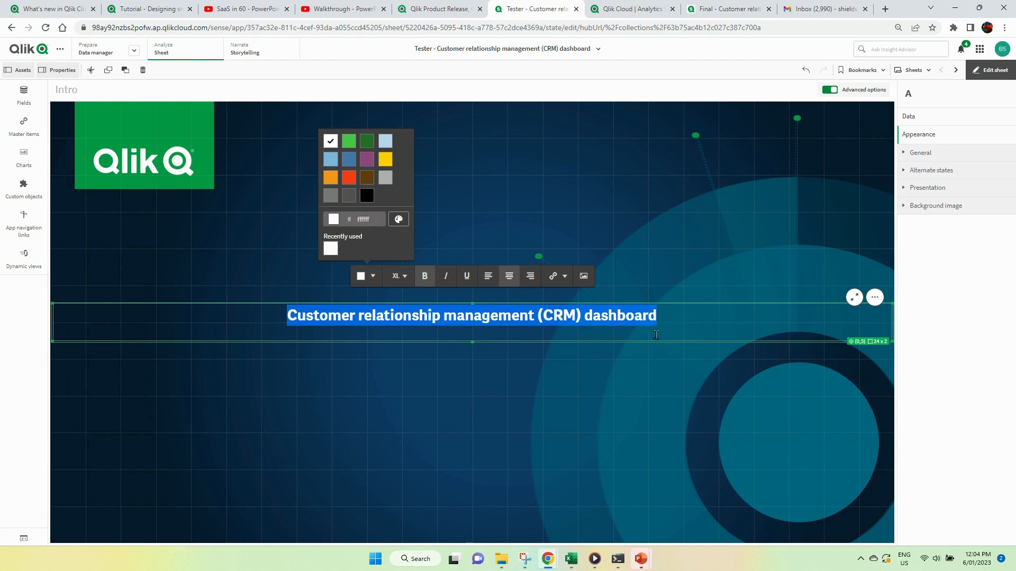
click(640, 388)
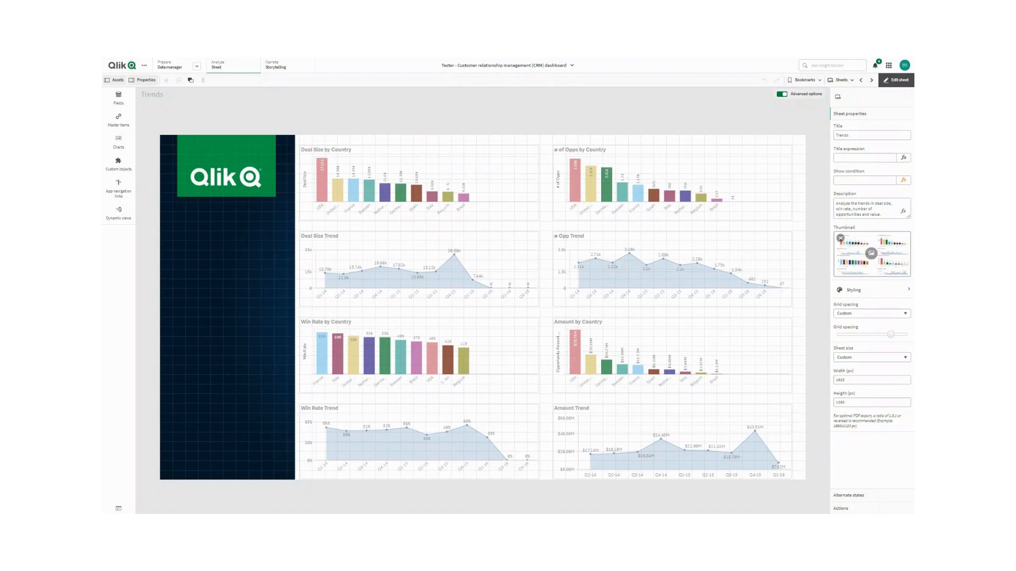
mouse_move(219, 276)
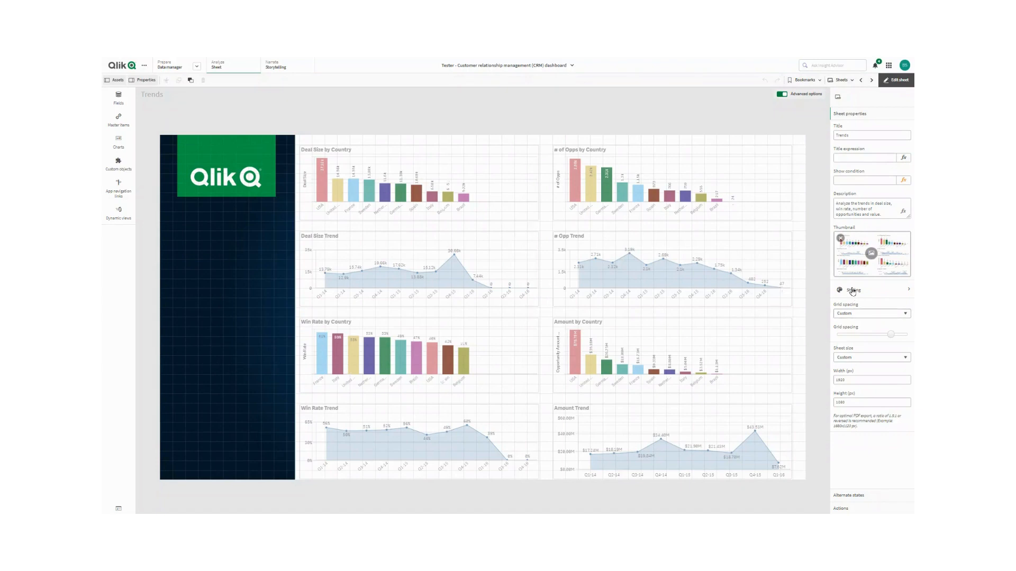
click(871, 290)
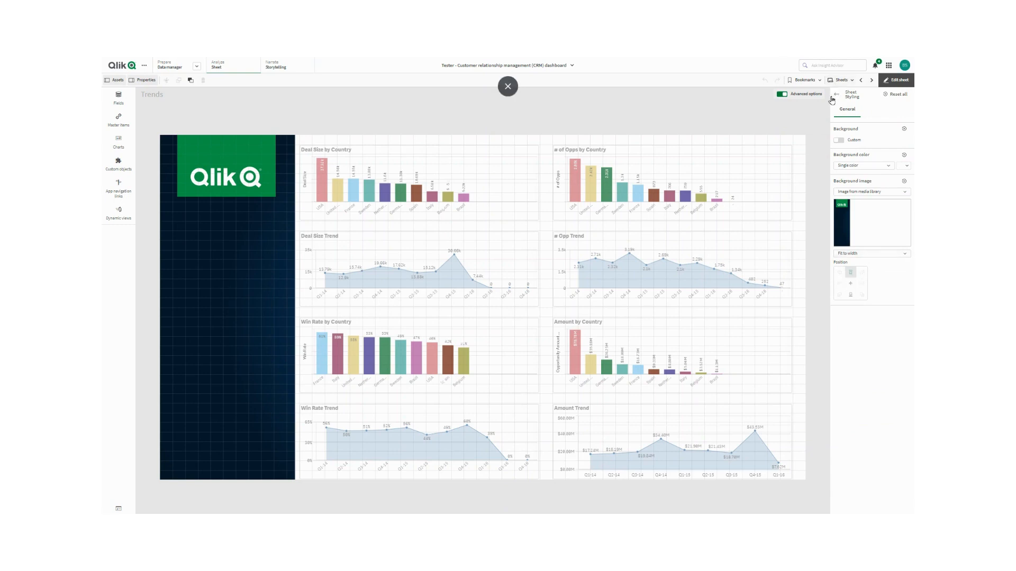
click(836, 95)
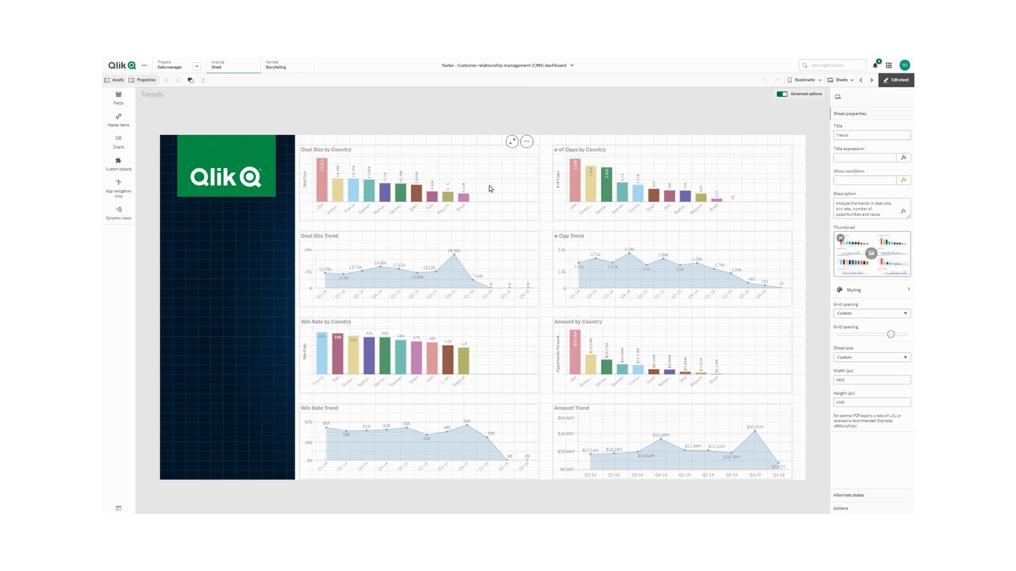
click(401, 181)
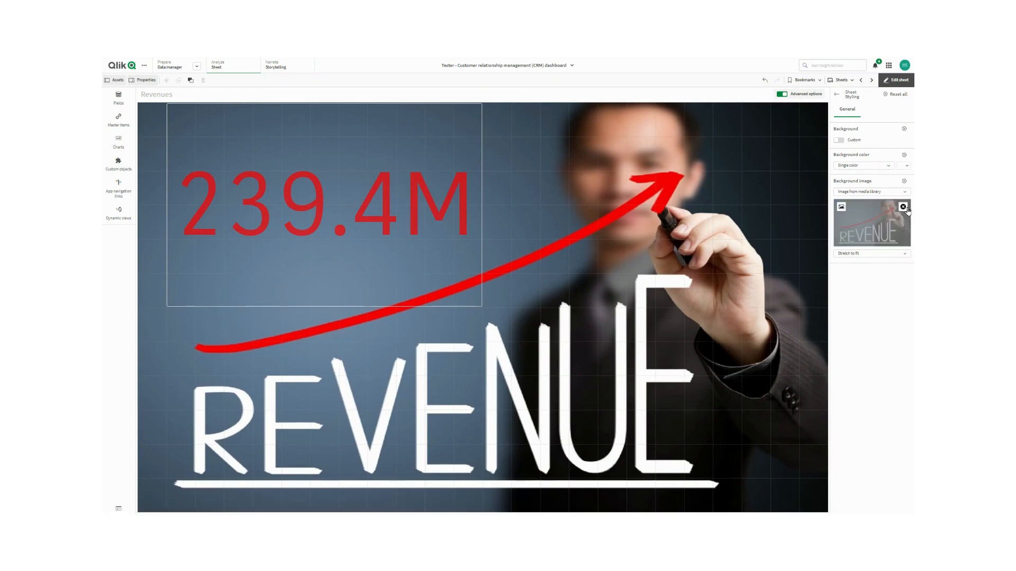
click(903, 205)
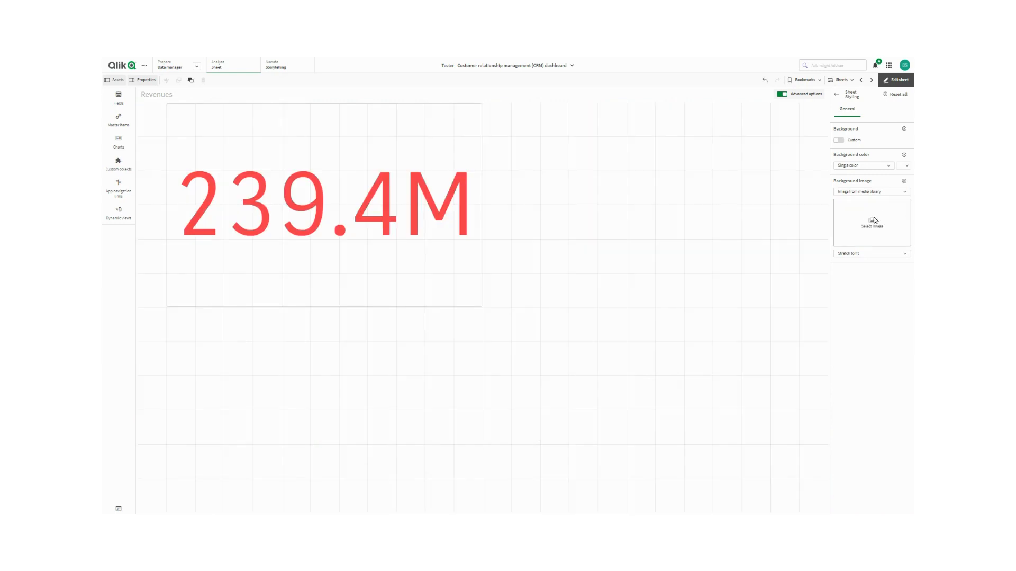
click(871, 222)
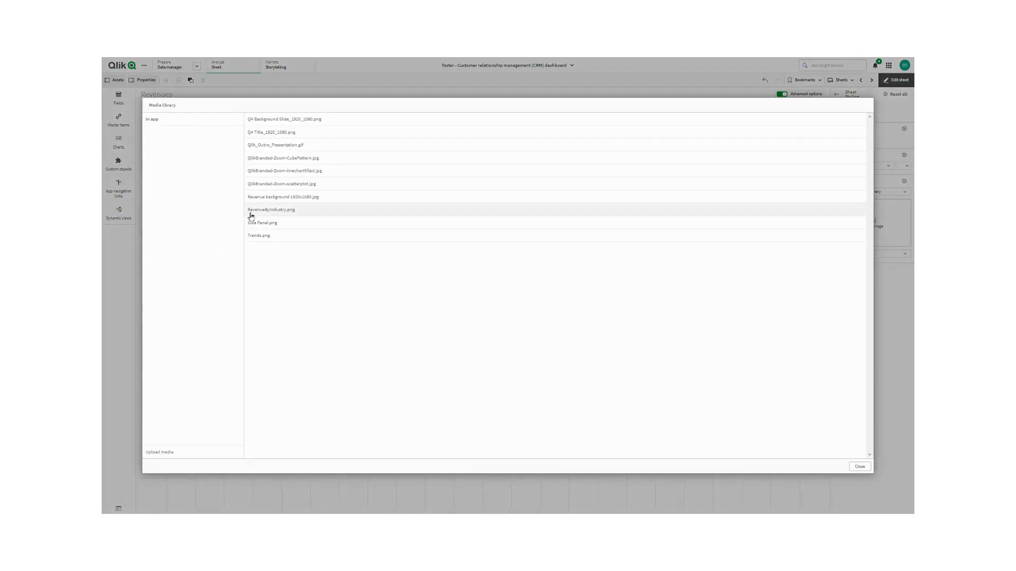
click(272, 210)
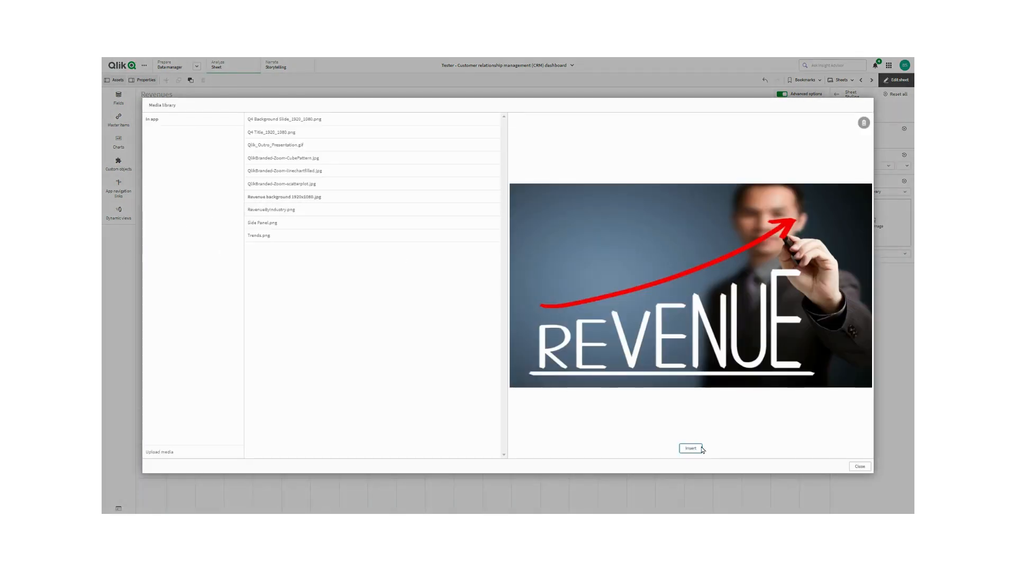
click(689, 448)
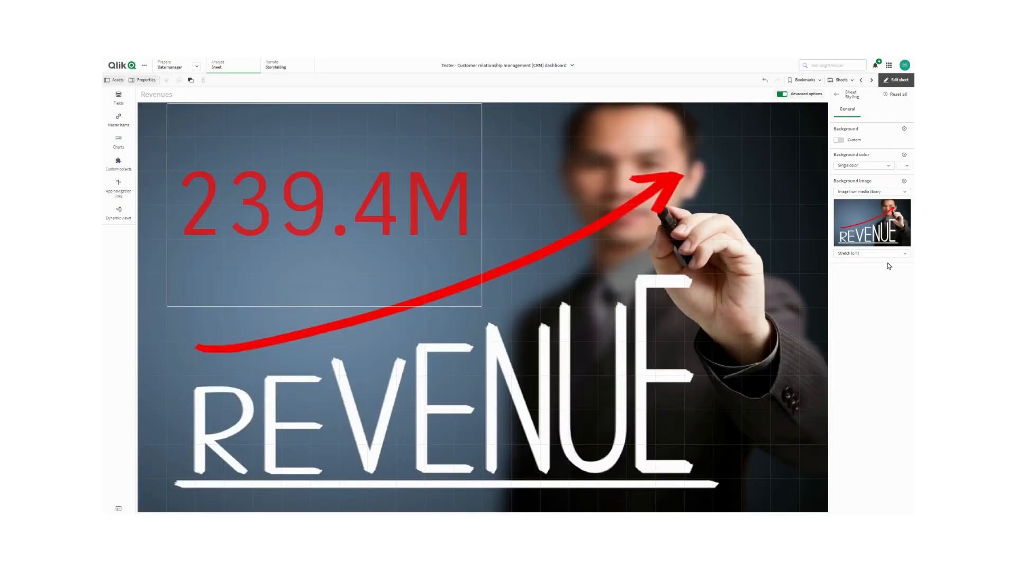
mouse_move(884, 254)
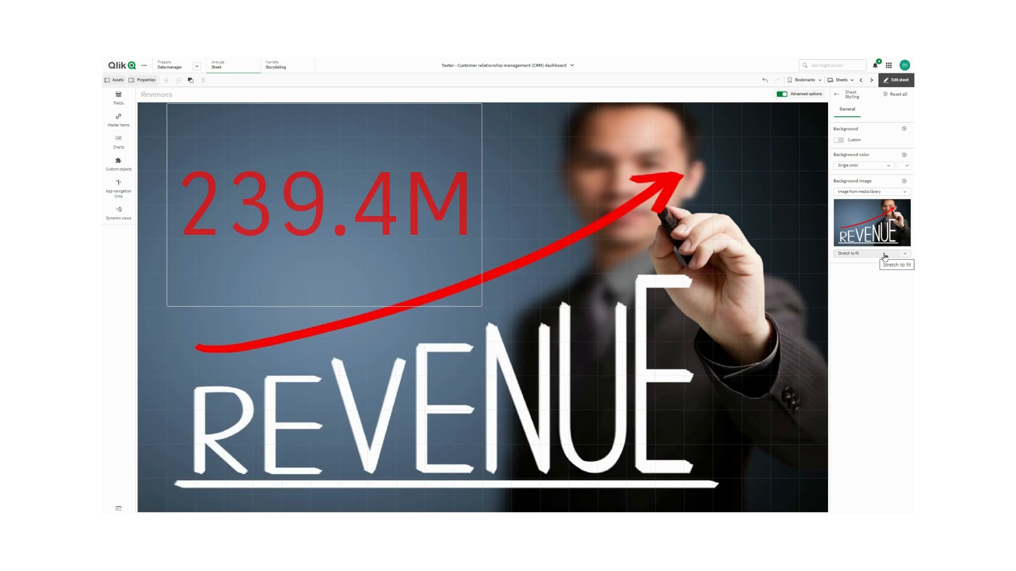
mouse_move(884, 254)
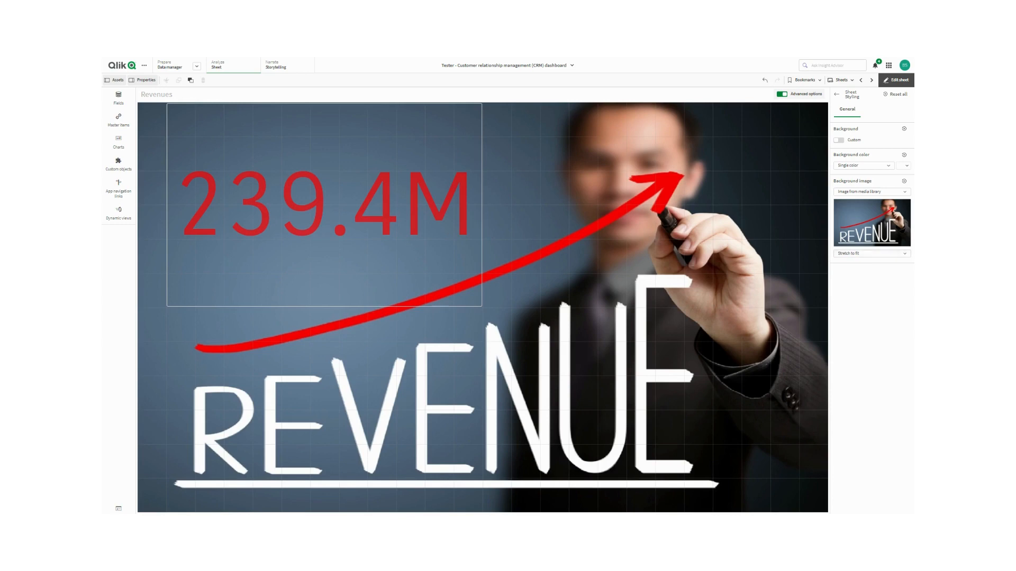
Step: Give Revenue by Industry the Q4 Background Slide_1920_1080.png image stretched to fit, then move to The end sheet
click(871, 223)
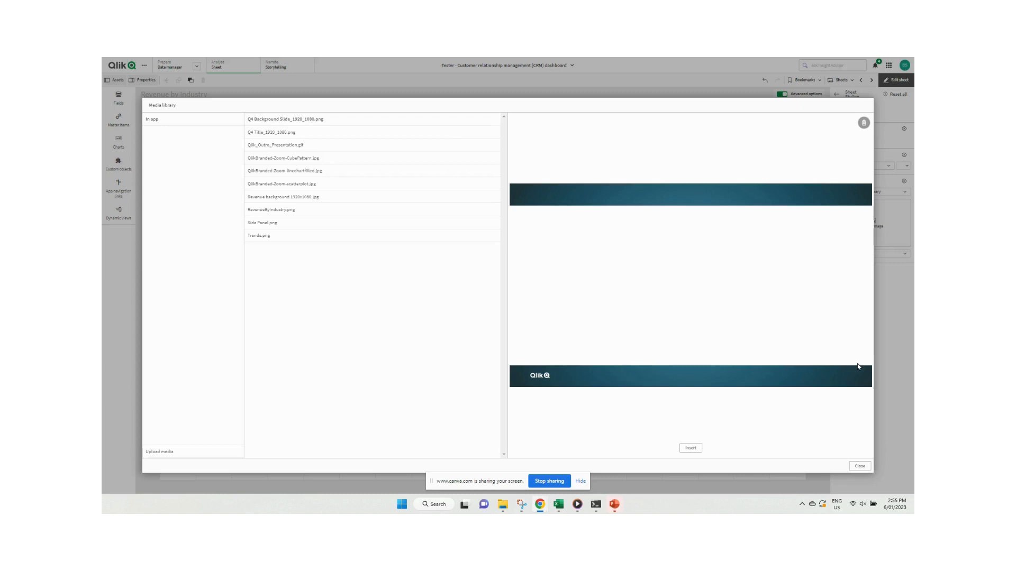
mouse_move(559, 452)
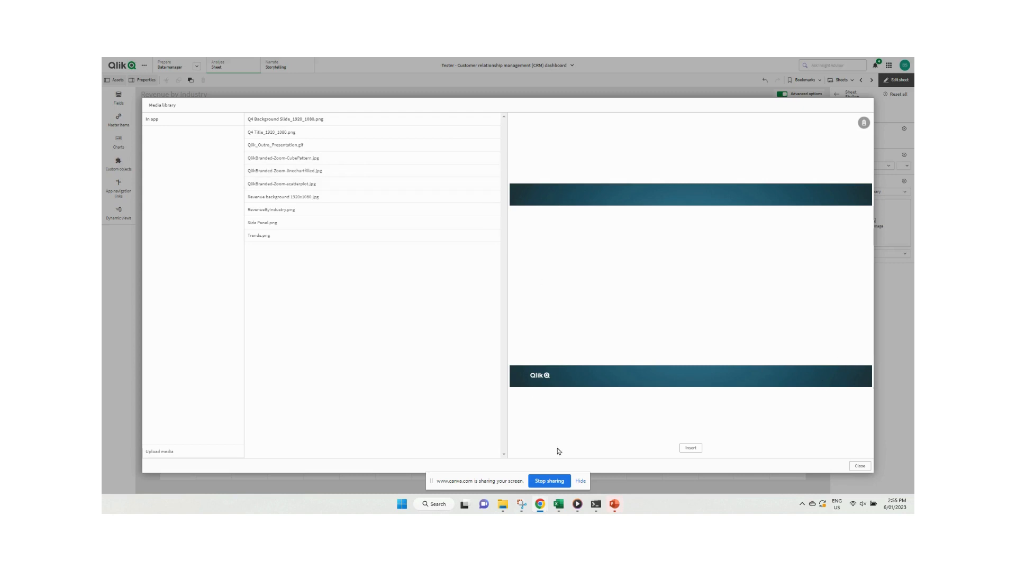
mouse_move(661, 393)
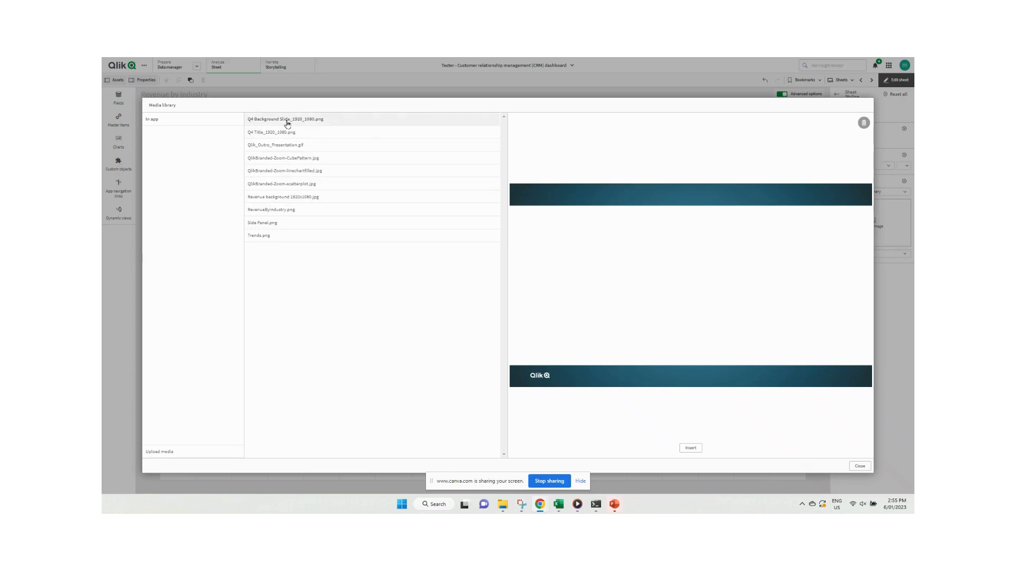
mouse_move(335, 179)
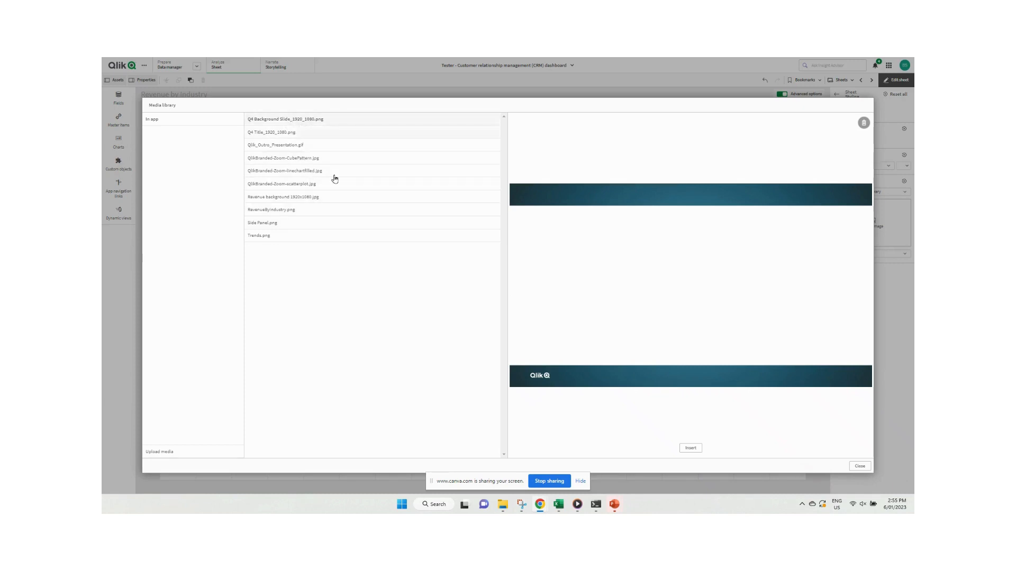
click(859, 465)
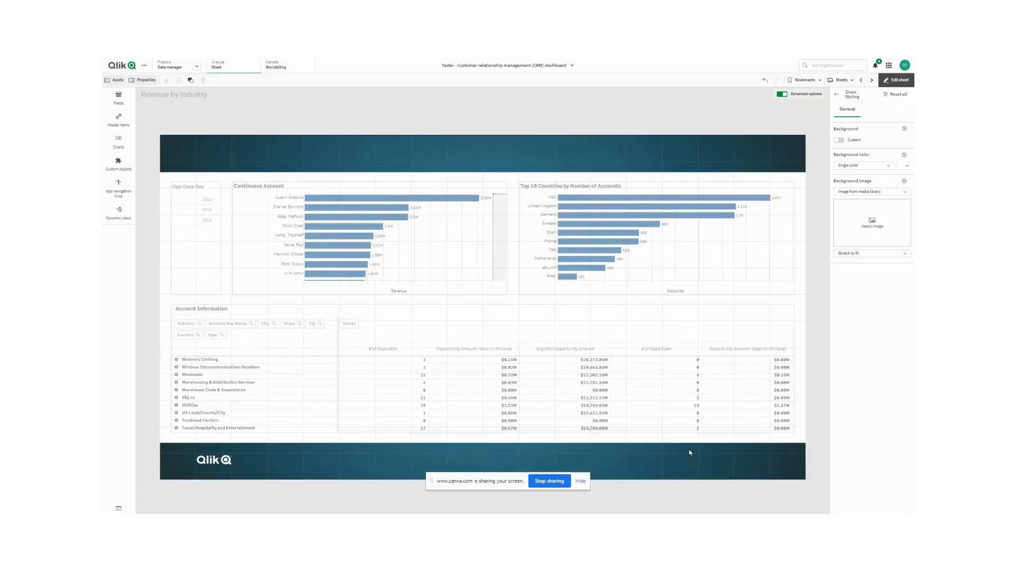
click(871, 222)
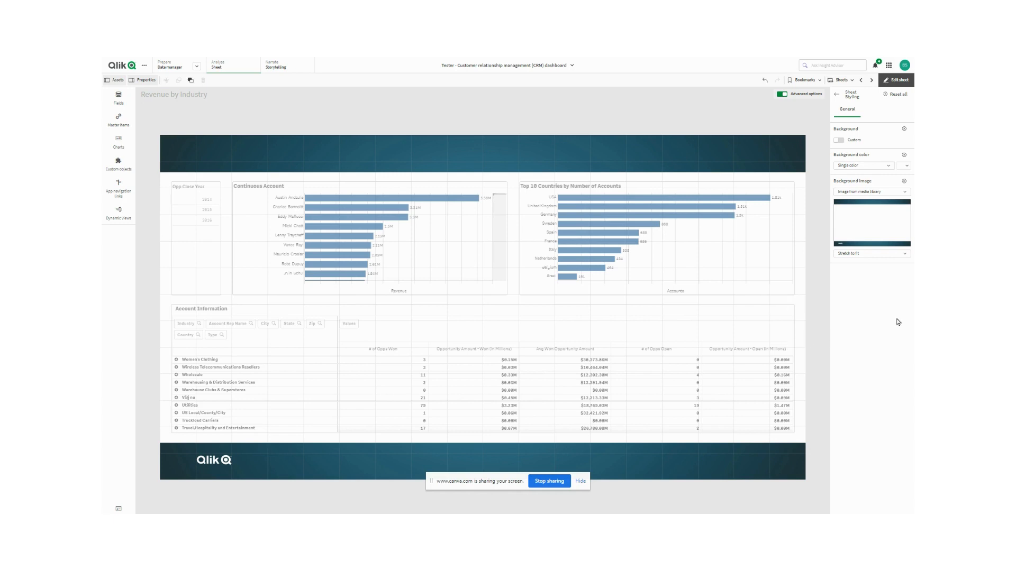
mouse_move(534, 471)
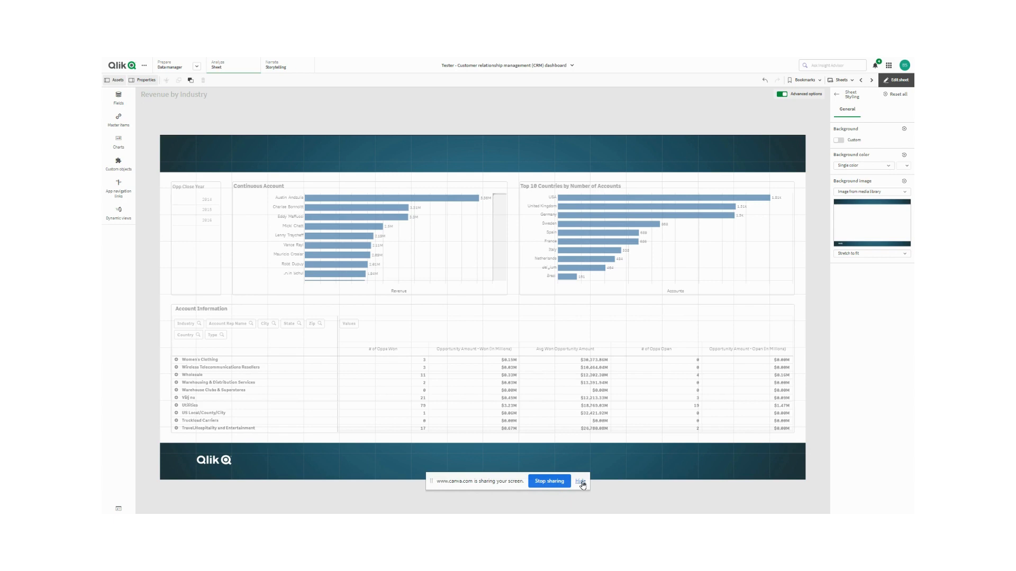
click(580, 481)
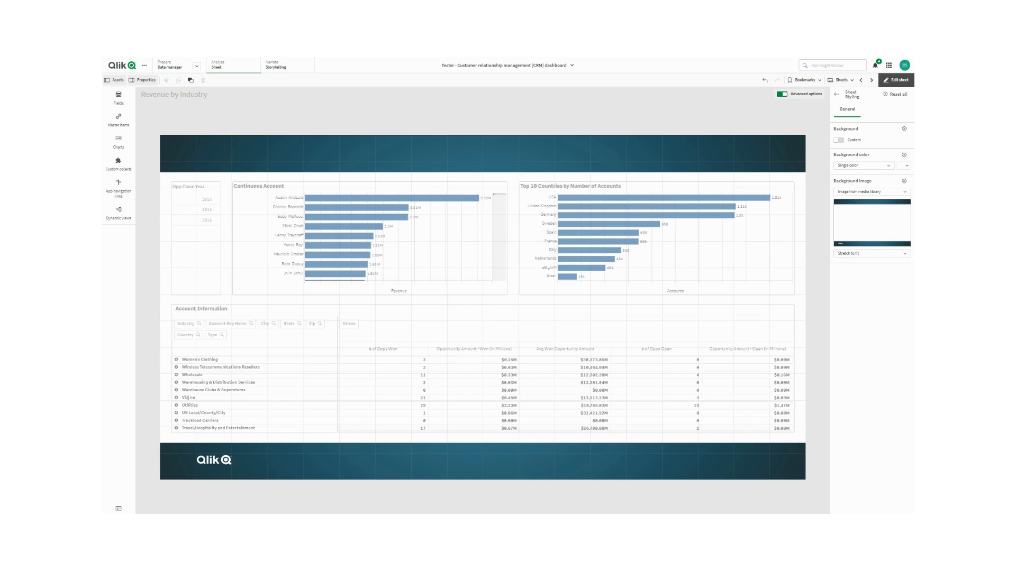
click(872, 80)
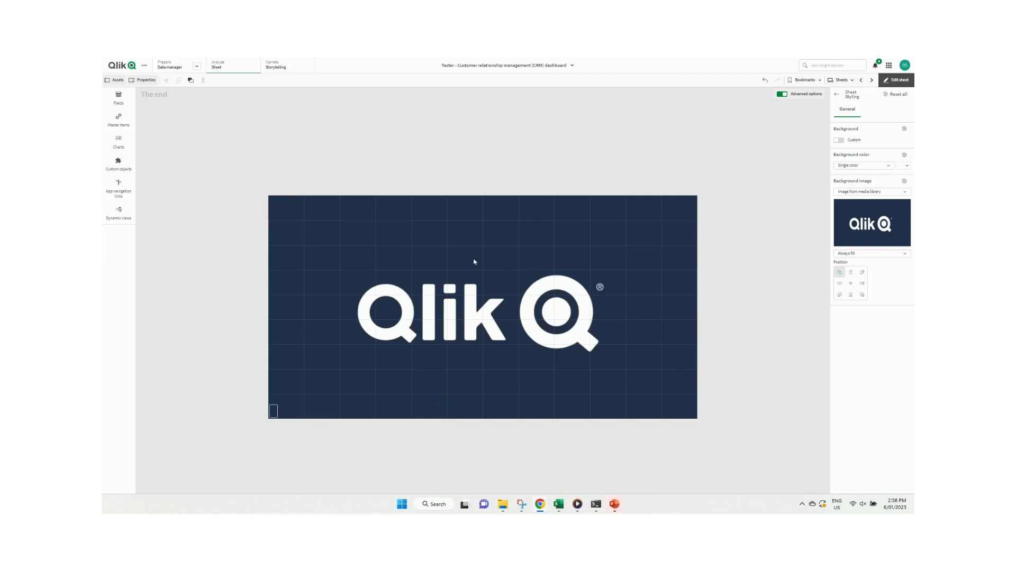
mouse_move(640, 328)
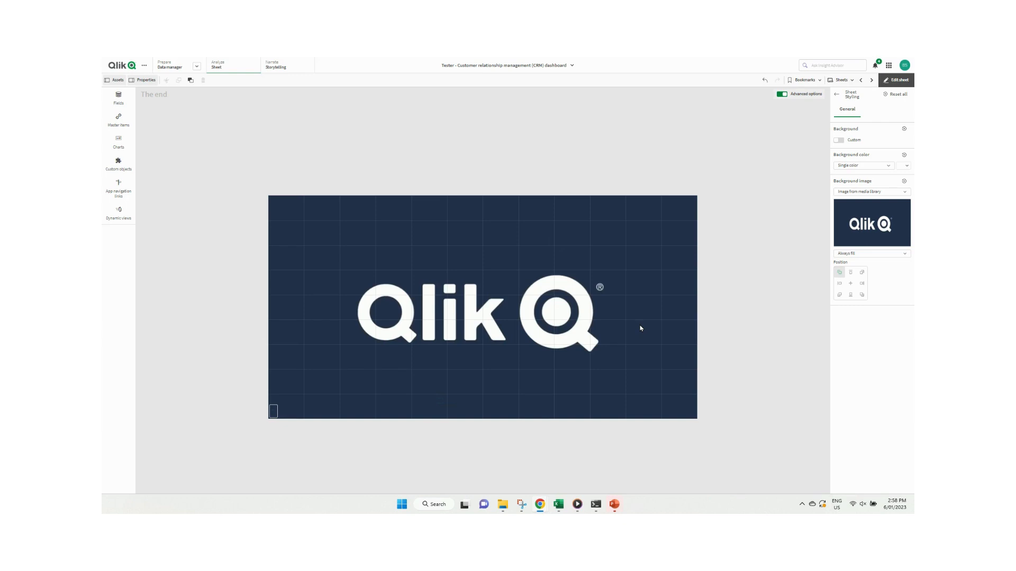
mouse_move(641, 329)
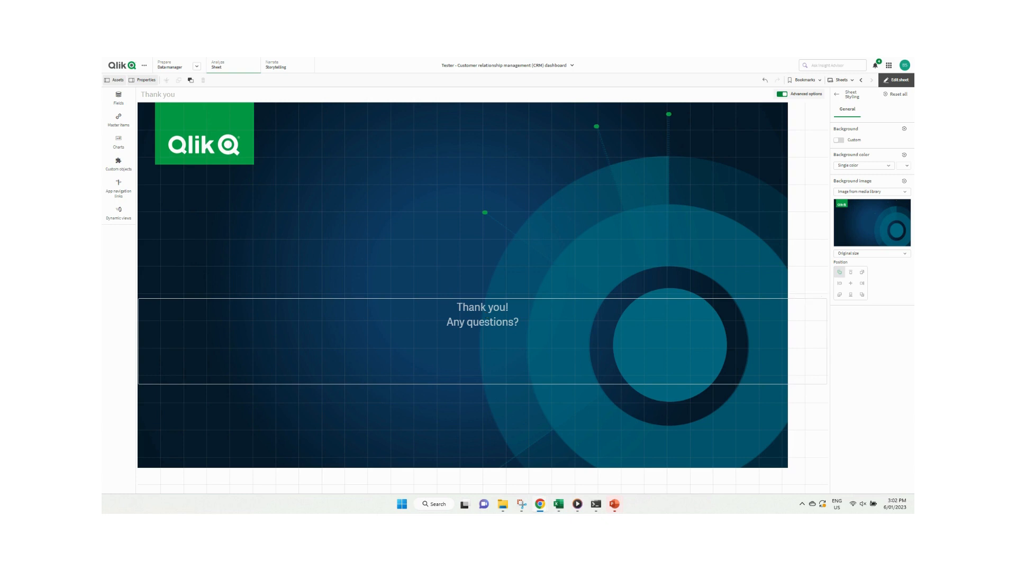
Step: Finish editing the Thank you sheet and show the list of all six sheets
click(896, 80)
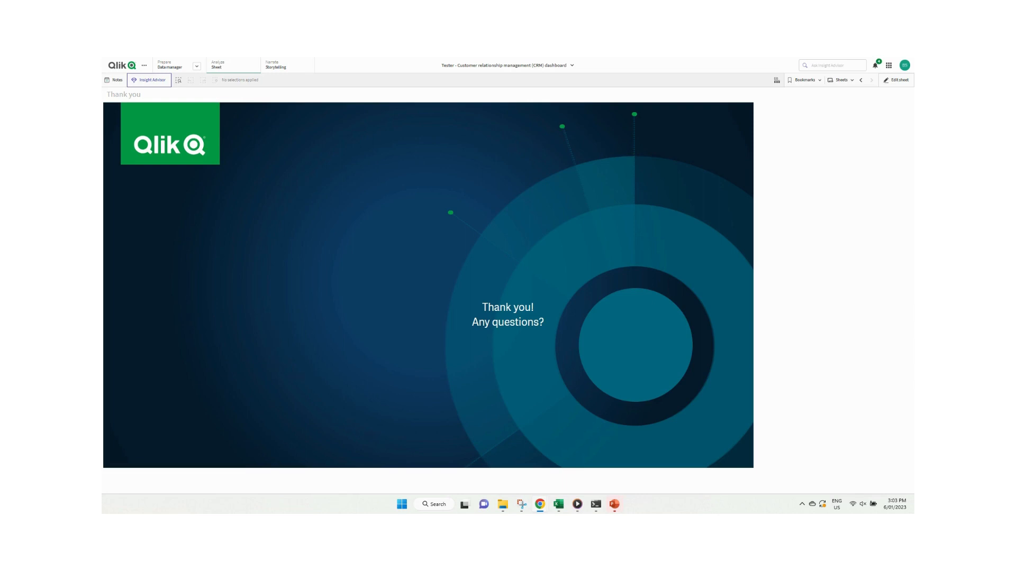
click(842, 80)
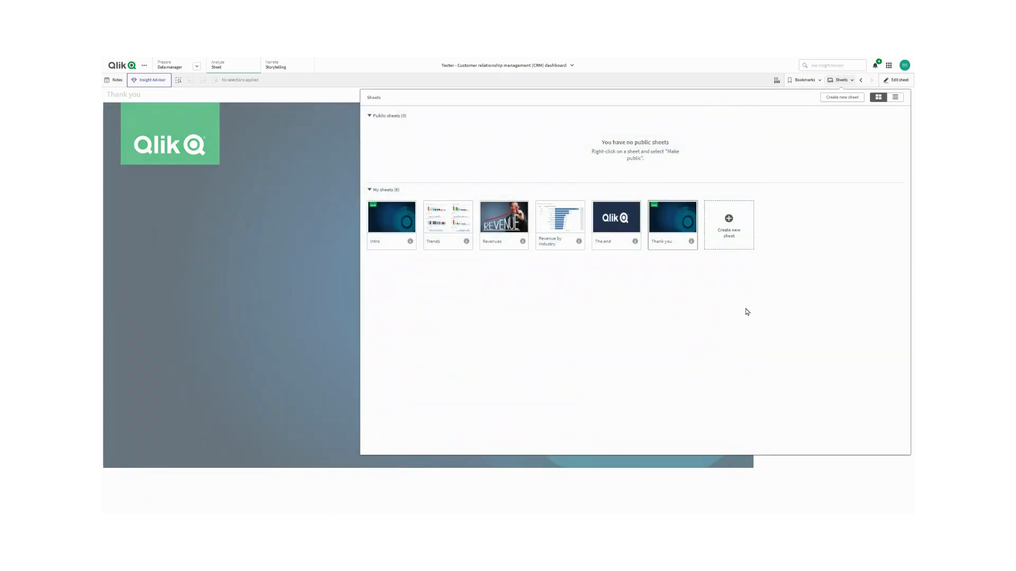
mouse_move(381, 227)
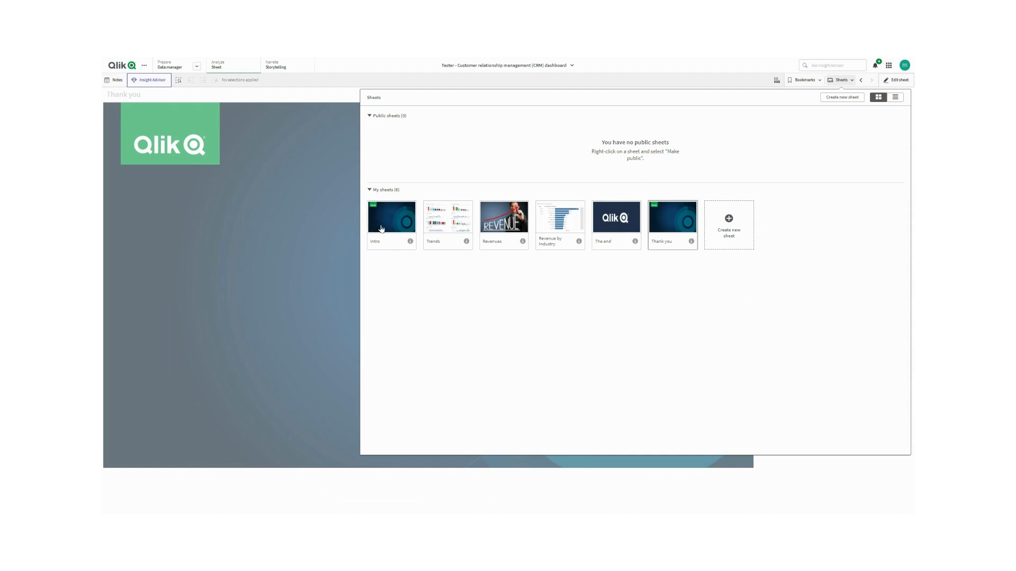
mouse_move(430, 225)
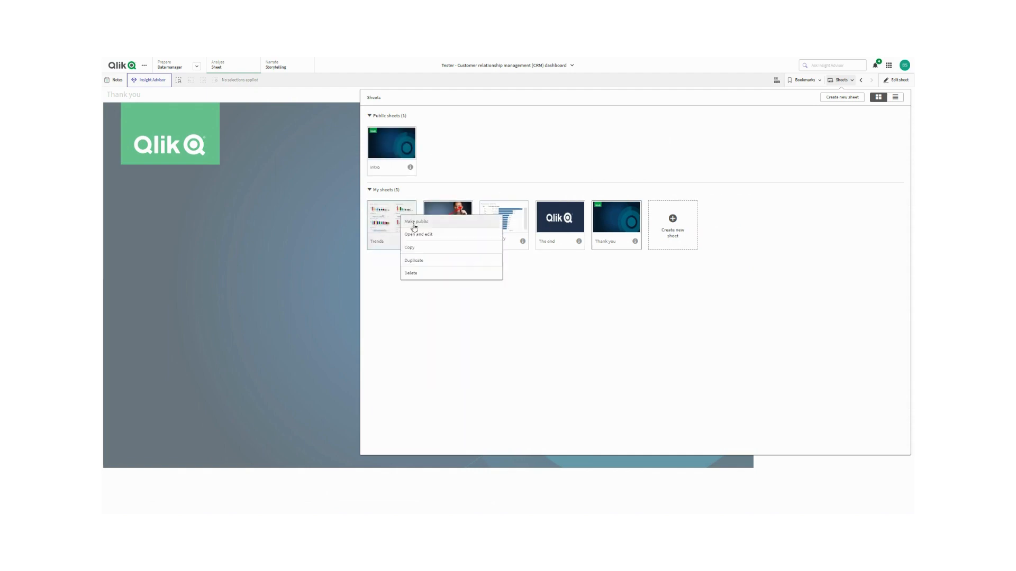
Step: Make the Trends, Revenues, Revenue by Industry and The end sheets public
click(415, 221)
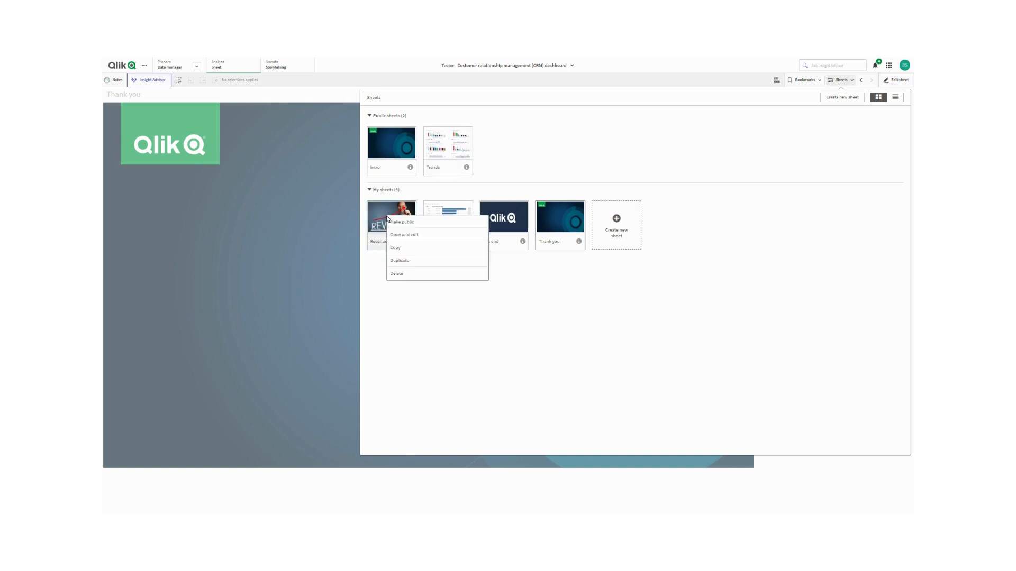
click(401, 221)
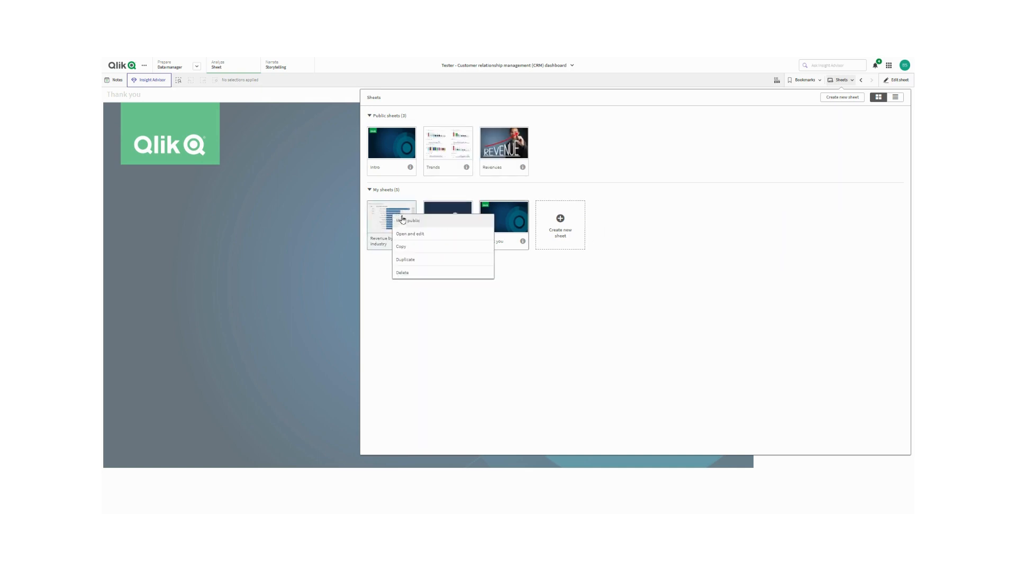
click(409, 220)
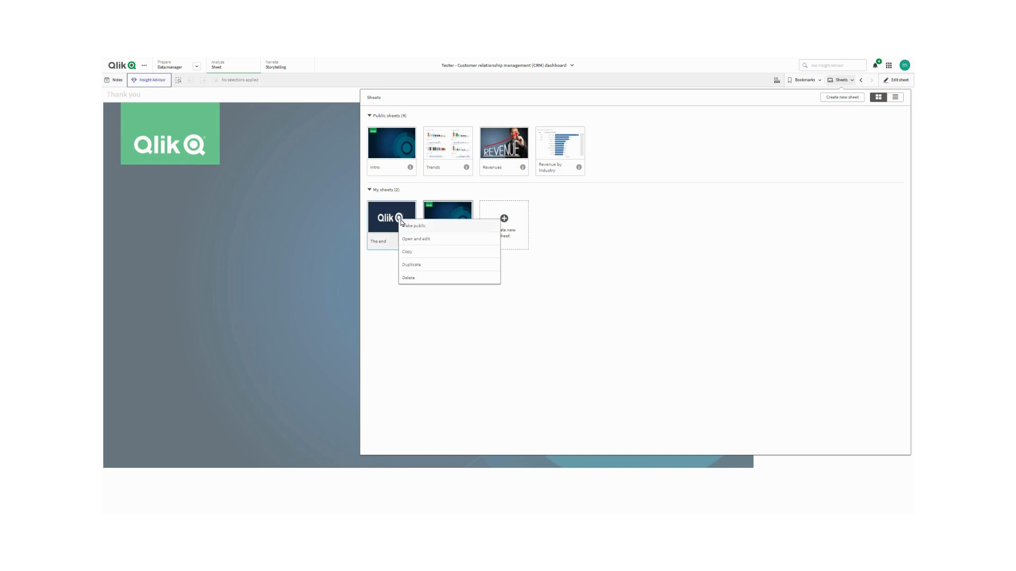
click(413, 225)
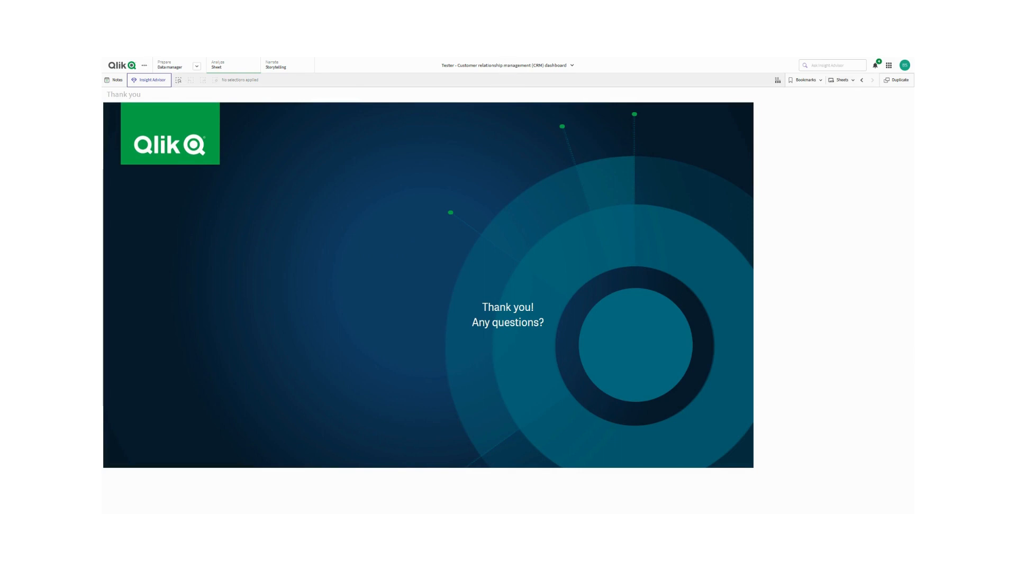
mouse_move(169, 107)
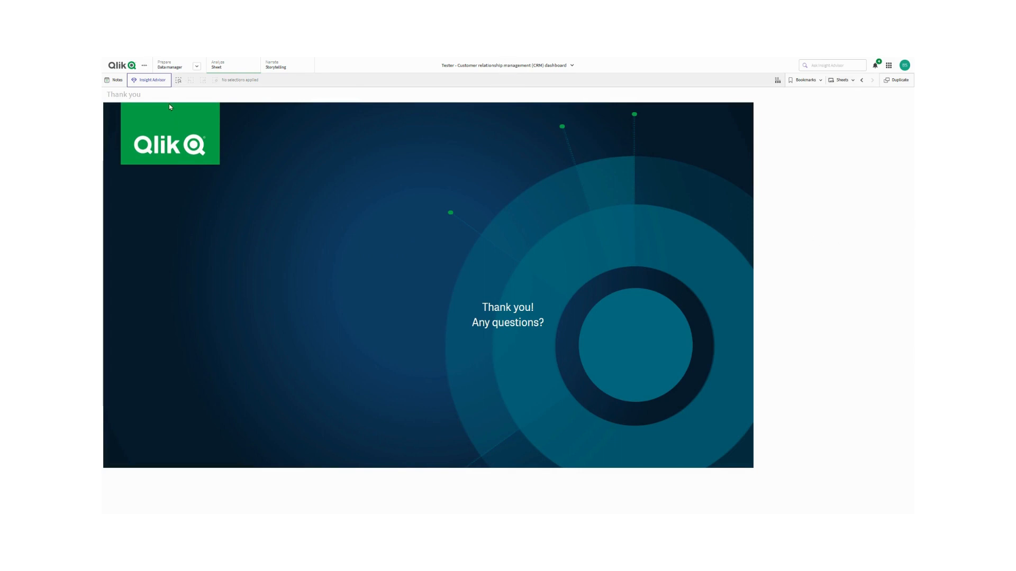
mouse_move(900, 137)
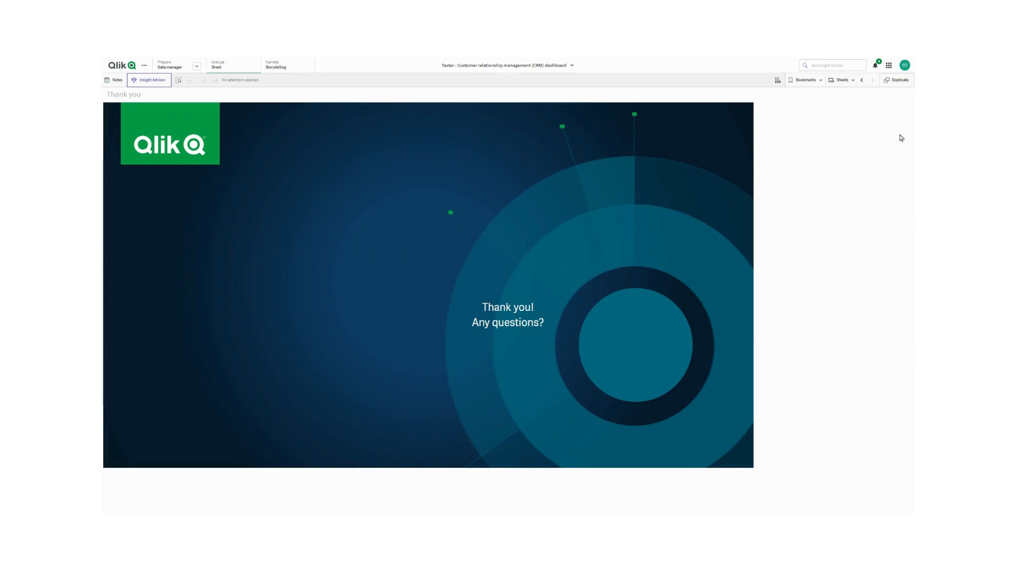
mouse_move(872, 245)
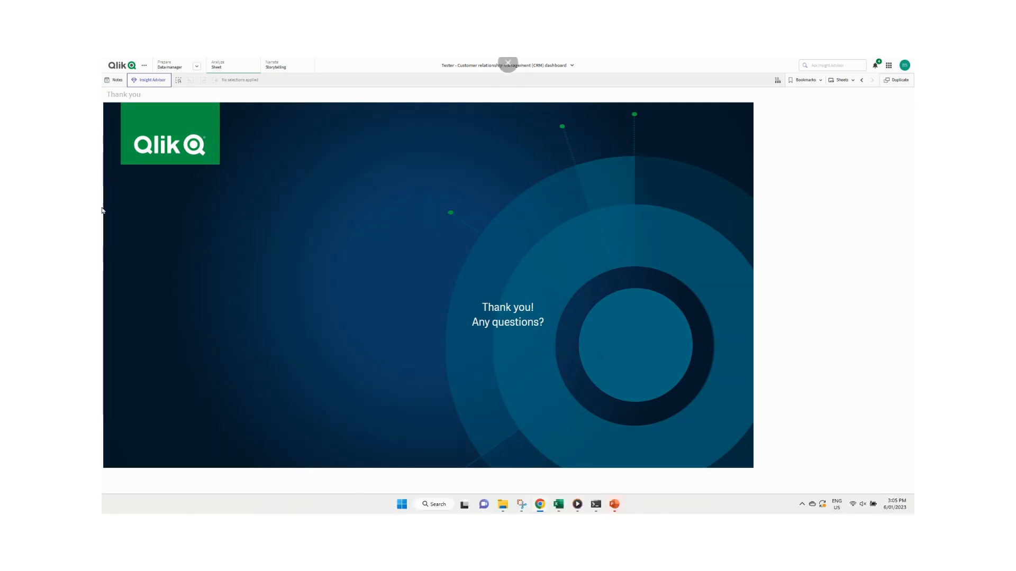
Step: Show the Thank you sheet's options for subscribing, PDF download and duplicating
click(144, 64)
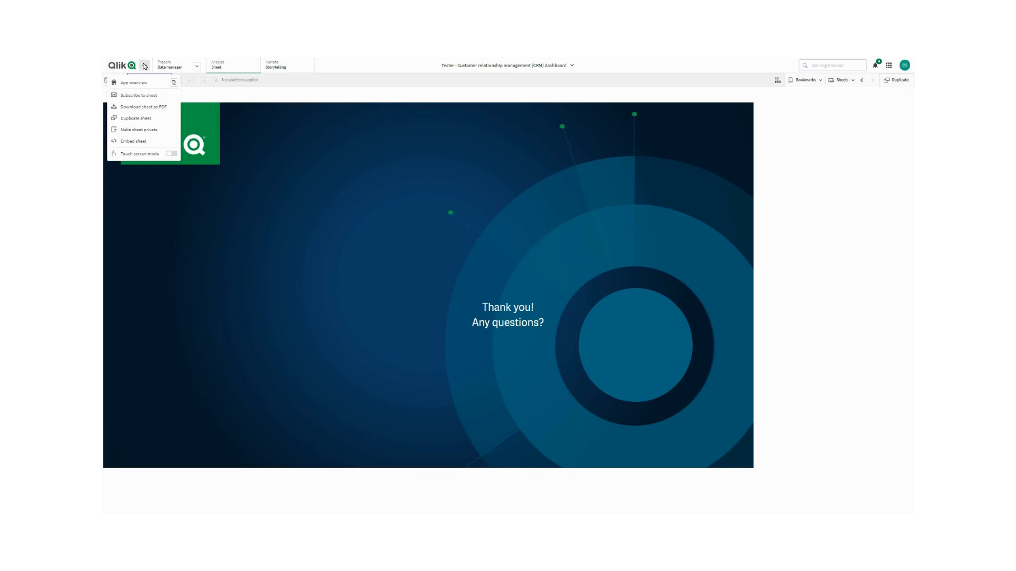
mouse_move(142, 107)
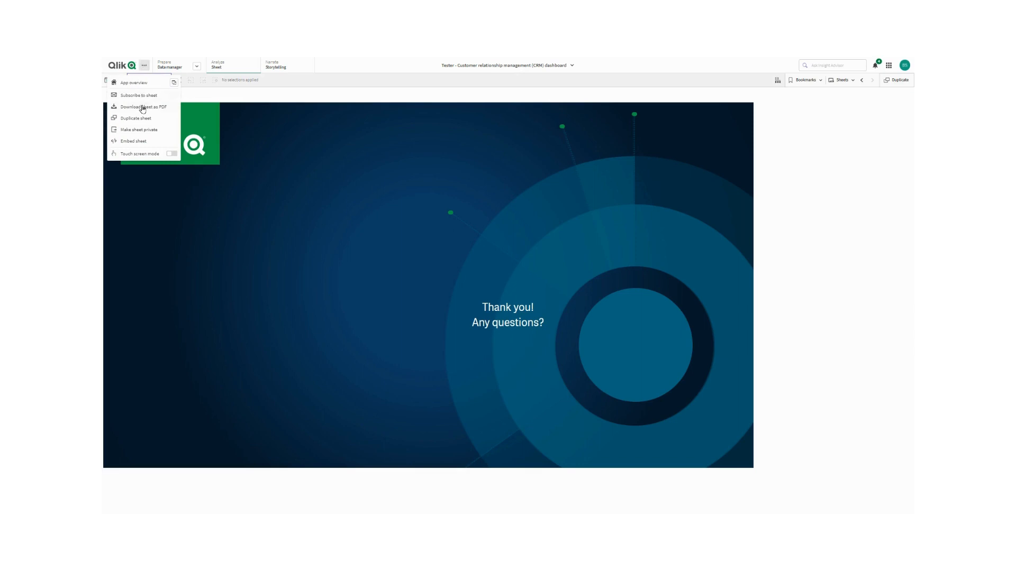
Step: Subscribe to the Thank you sheet by email with Microsoft PowerPoint format and title 'PowerPoint'
click(138, 95)
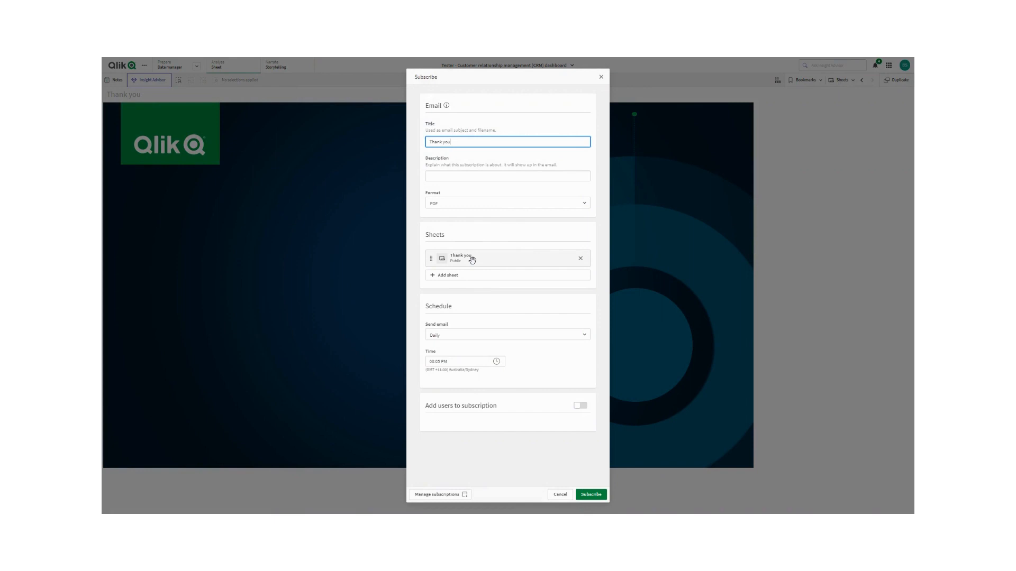
mouse_move(491, 213)
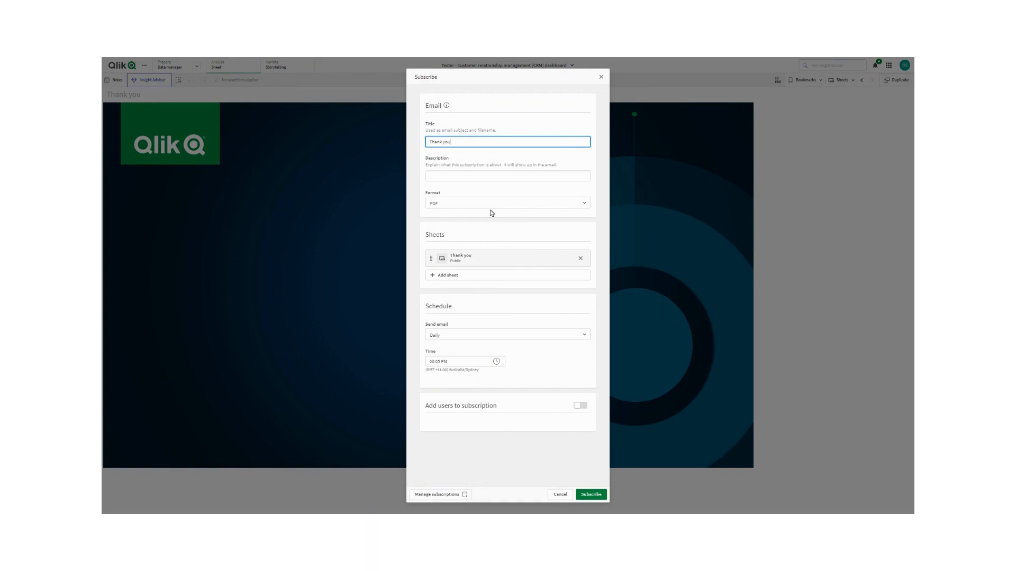
click(507, 202)
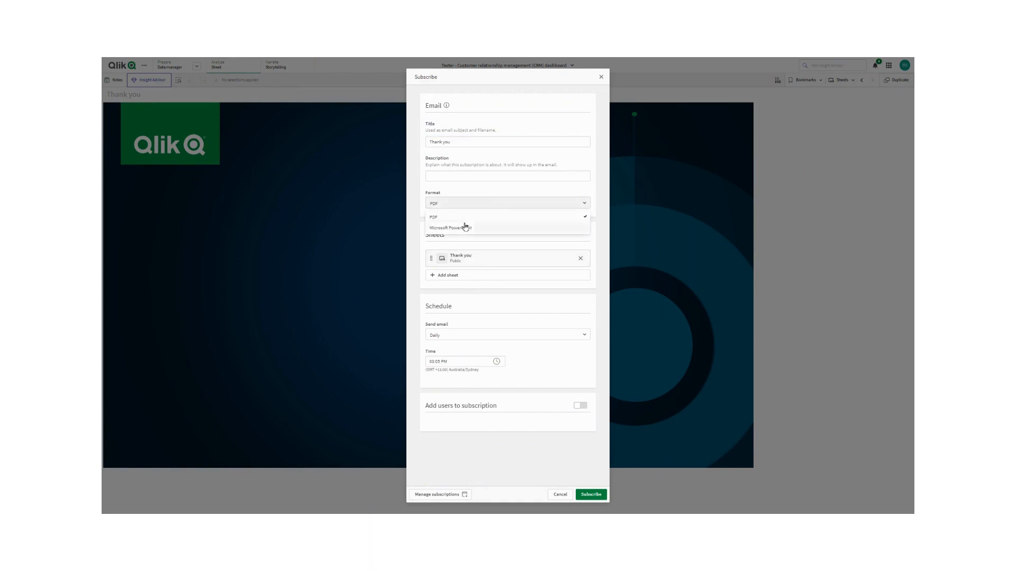
click(450, 227)
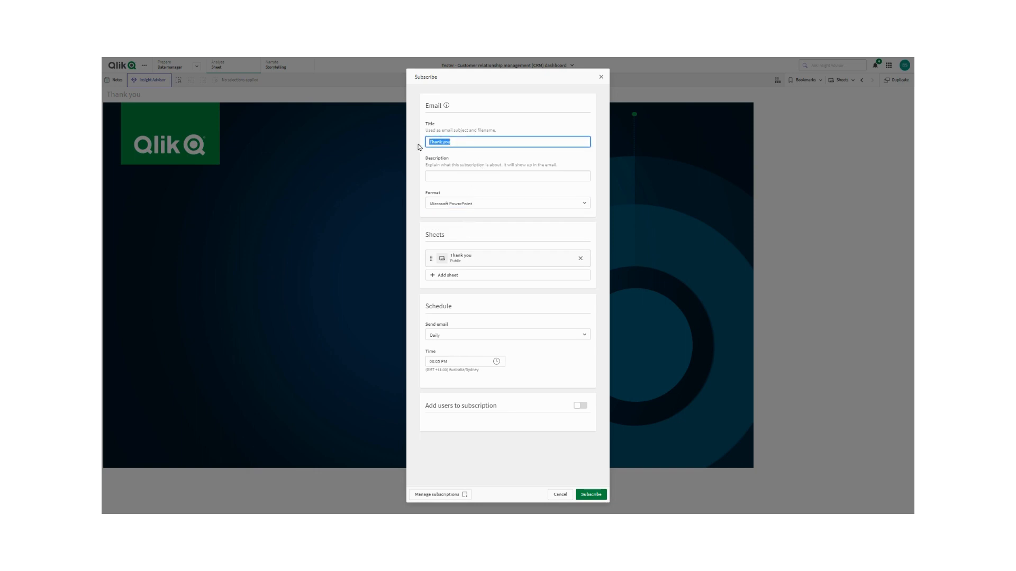
text(PowerPoint)
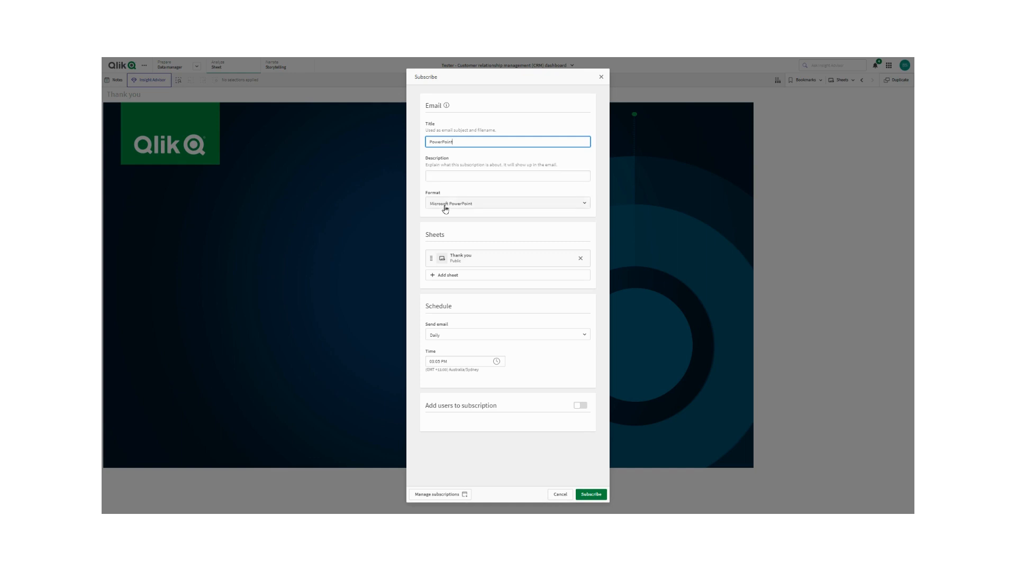
mouse_move(427, 285)
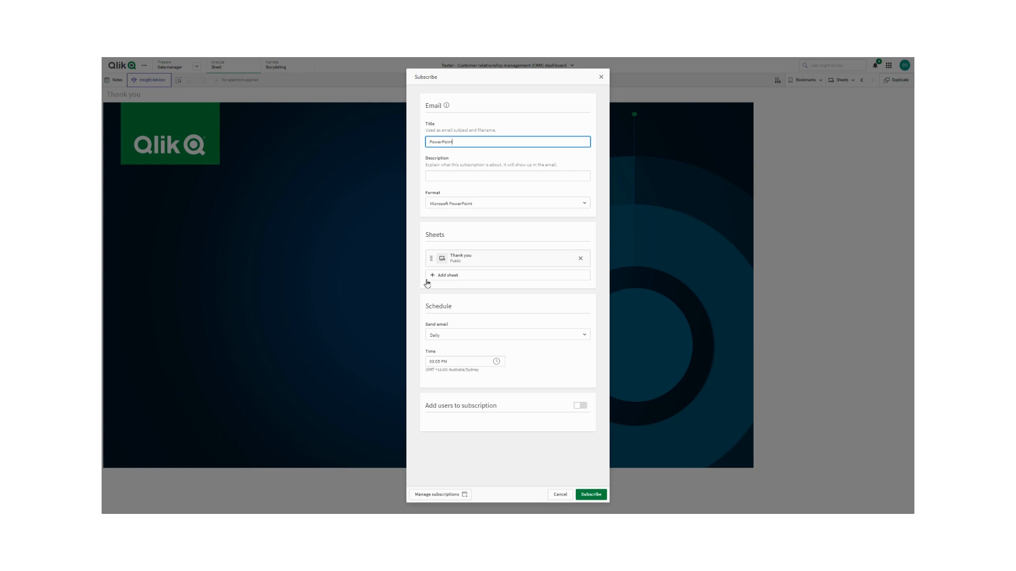
Step: Add the Intro, Trends, Revenue by Industry and The end sheets to the subscription
click(447, 275)
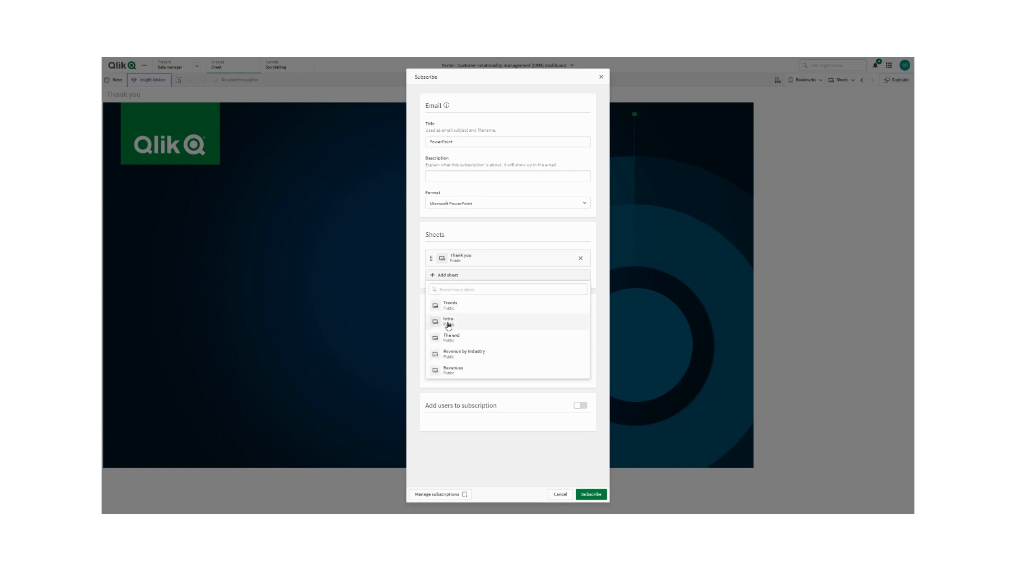
click(448, 321)
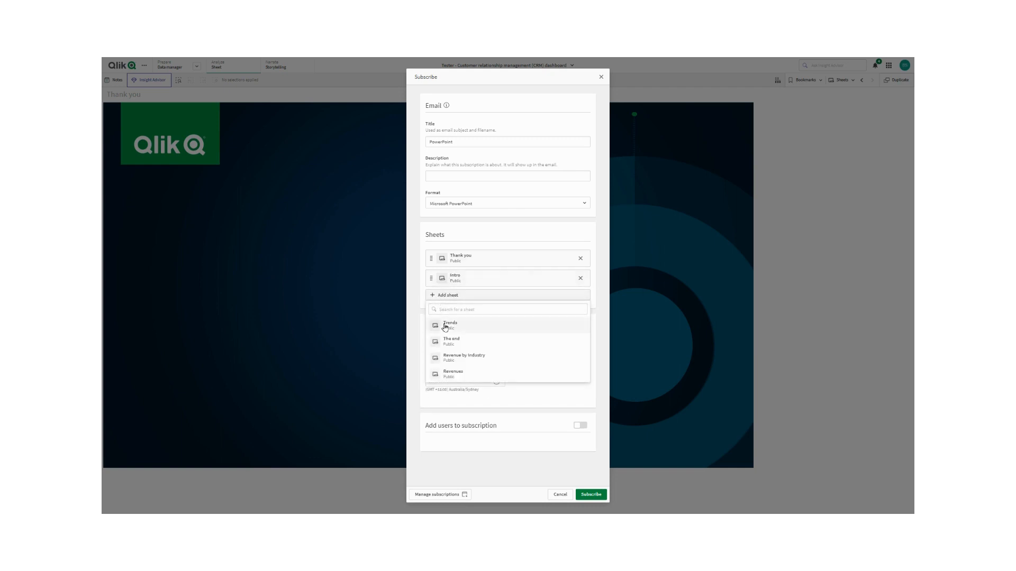
mouse_move(455, 341)
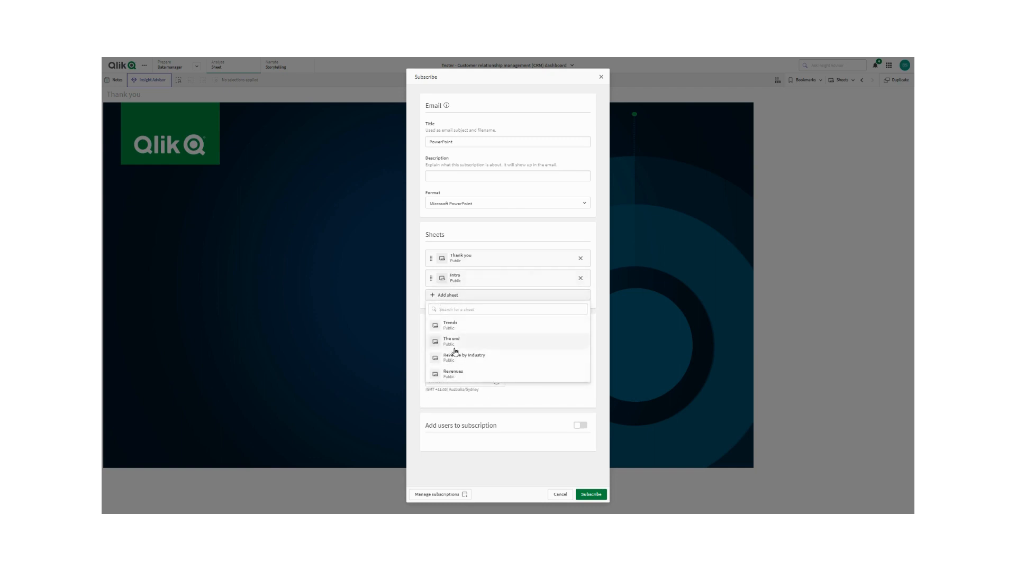
click(449, 326)
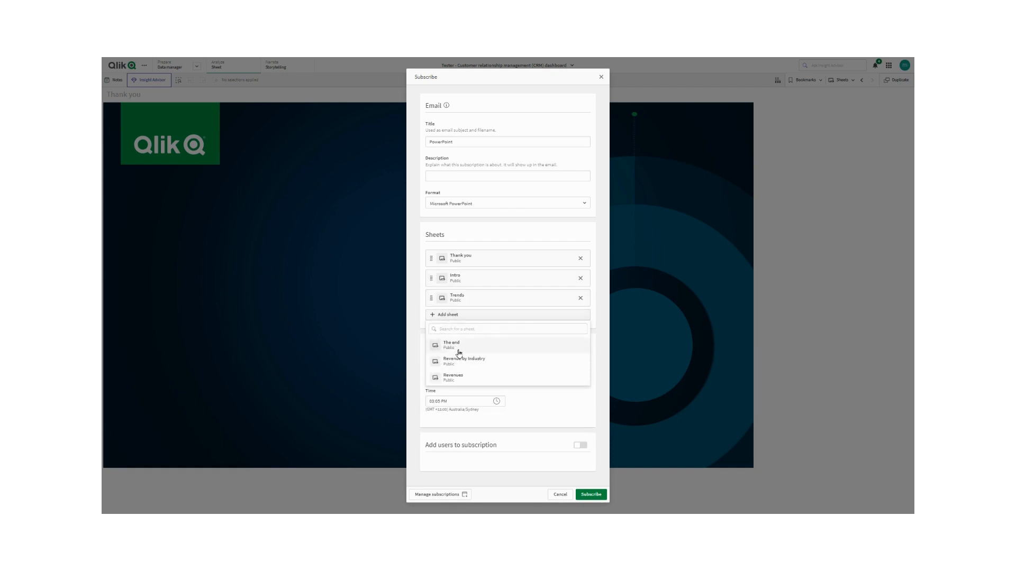
click(463, 361)
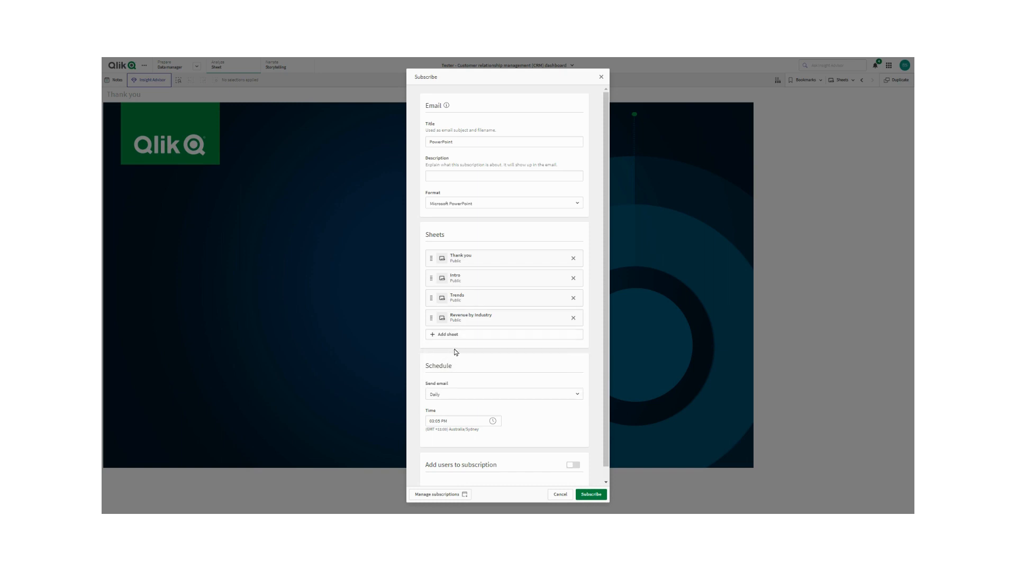
mouse_move(446, 337)
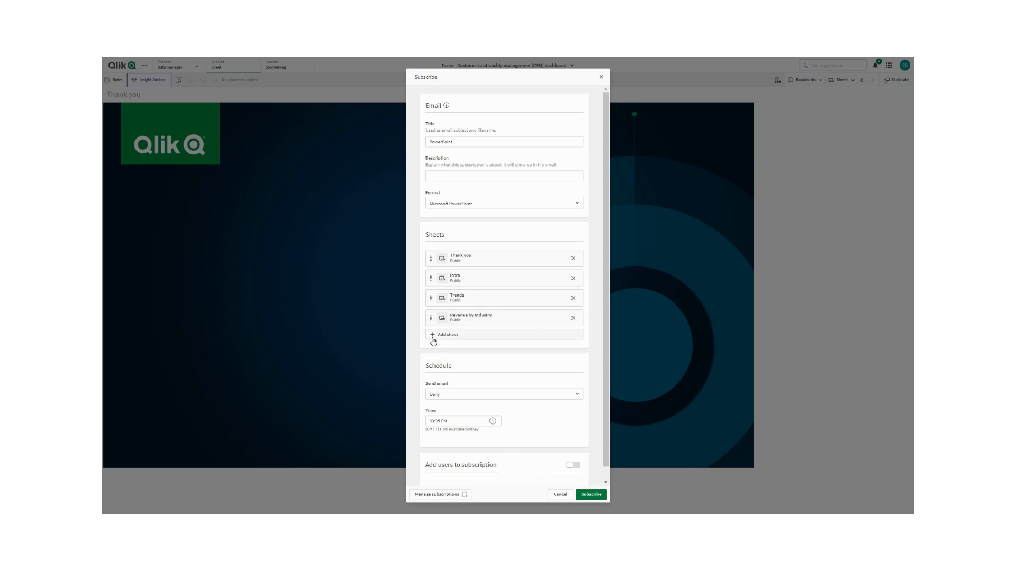
click(445, 335)
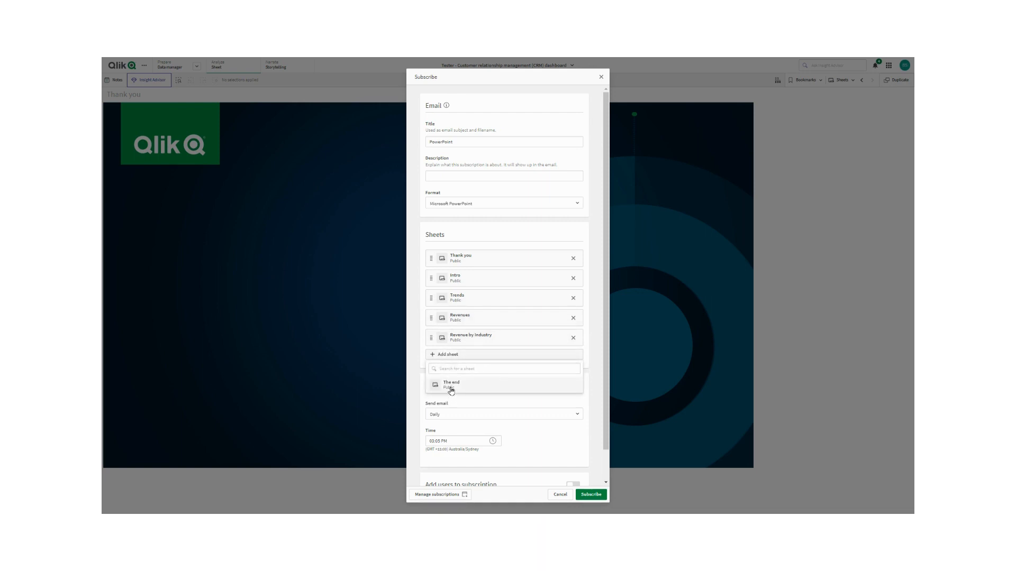
click(450, 384)
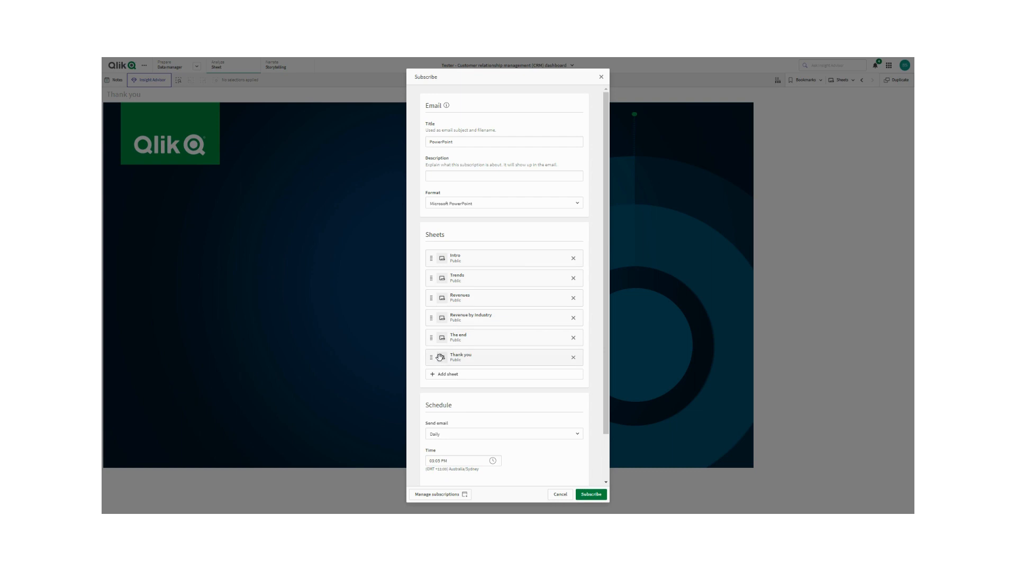
mouse_move(517, 435)
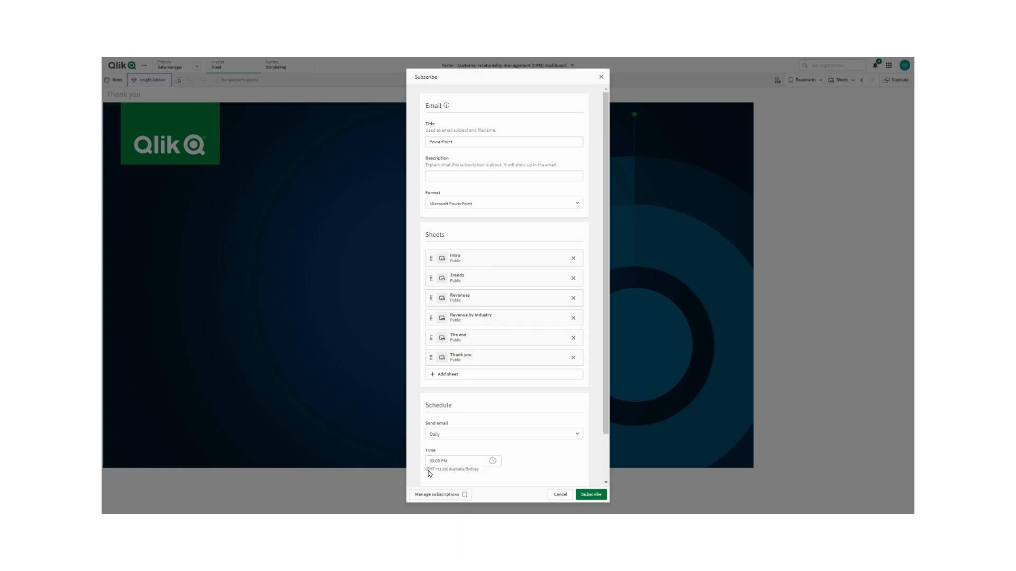
Step: Set the daily send time to 3:09 PM and save the subscription
click(453, 461)
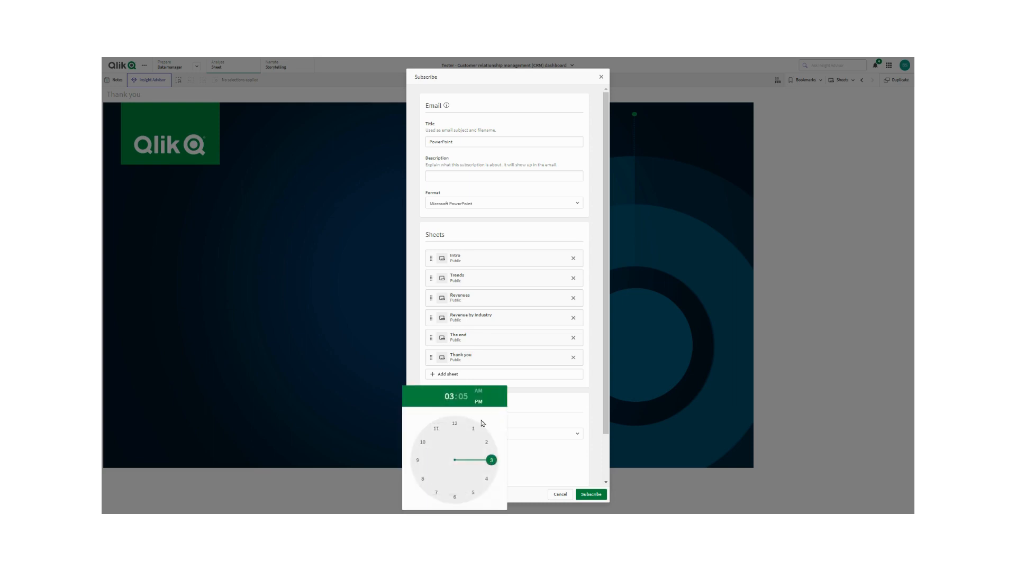
click(460, 396)
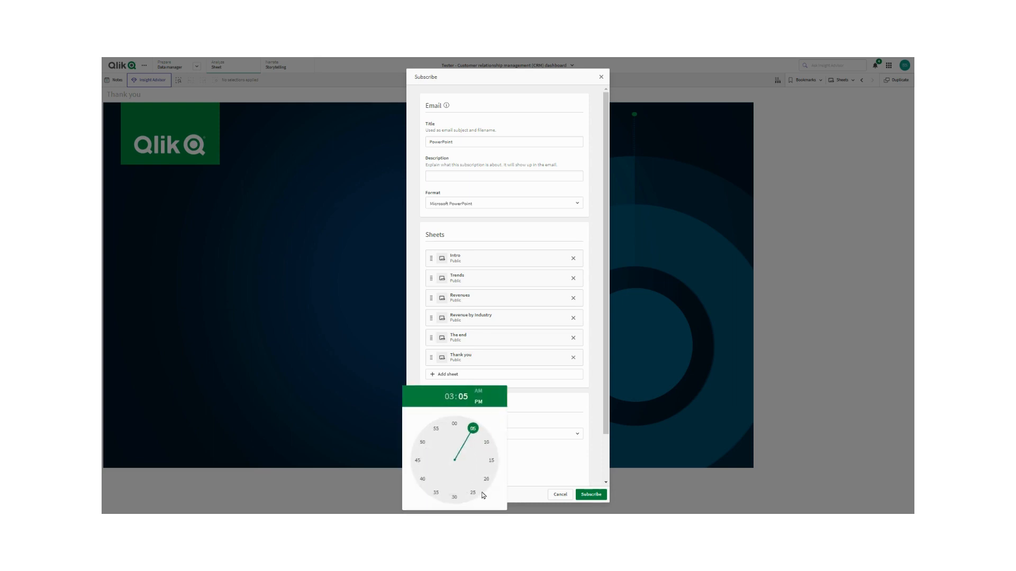
mouse_move(489, 453)
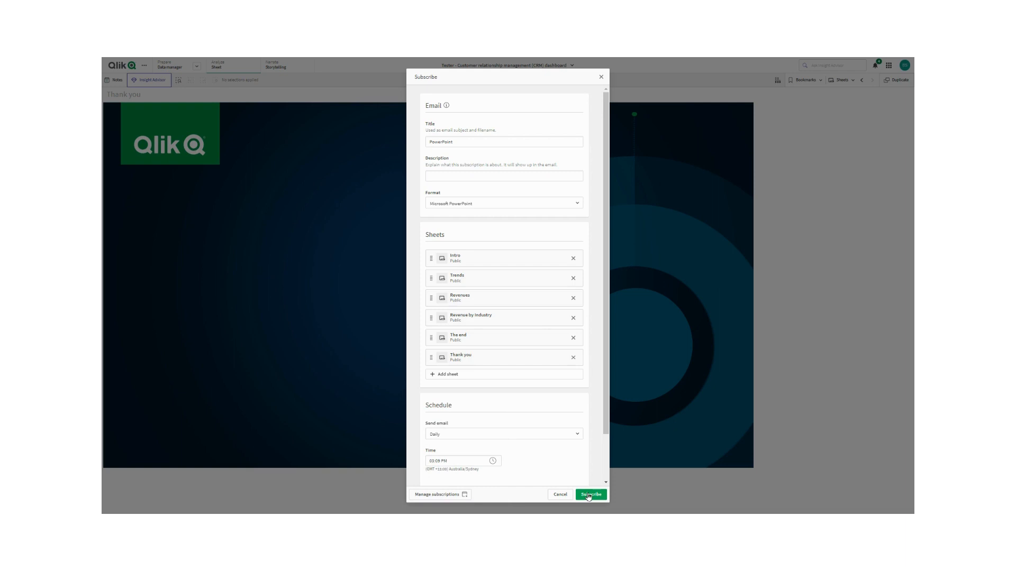
click(589, 494)
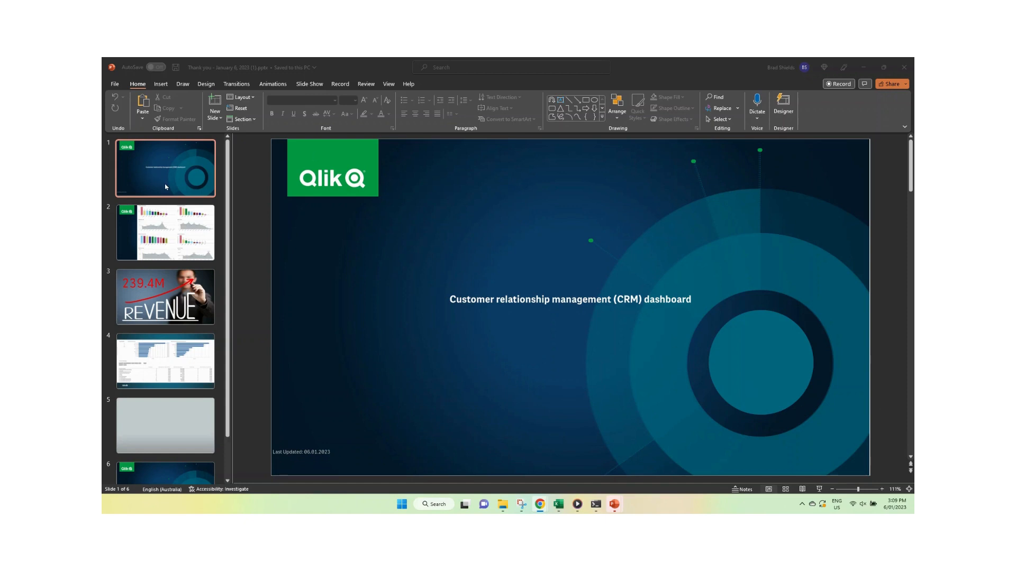
mouse_move(166, 158)
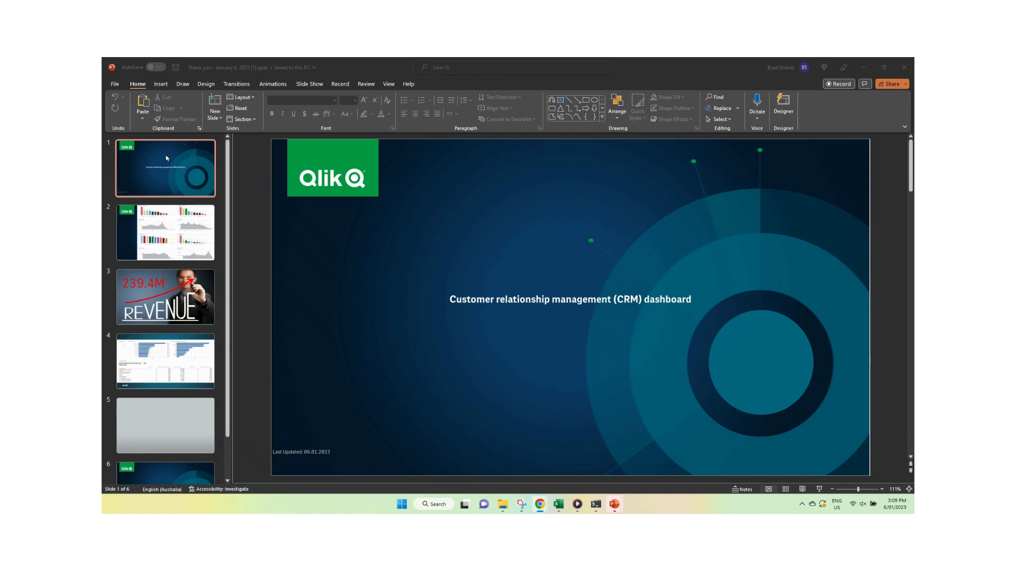
Step: Step through slides 2 to 6 of the exported deck, ending on the Thank you! Any questions? slide
click(165, 232)
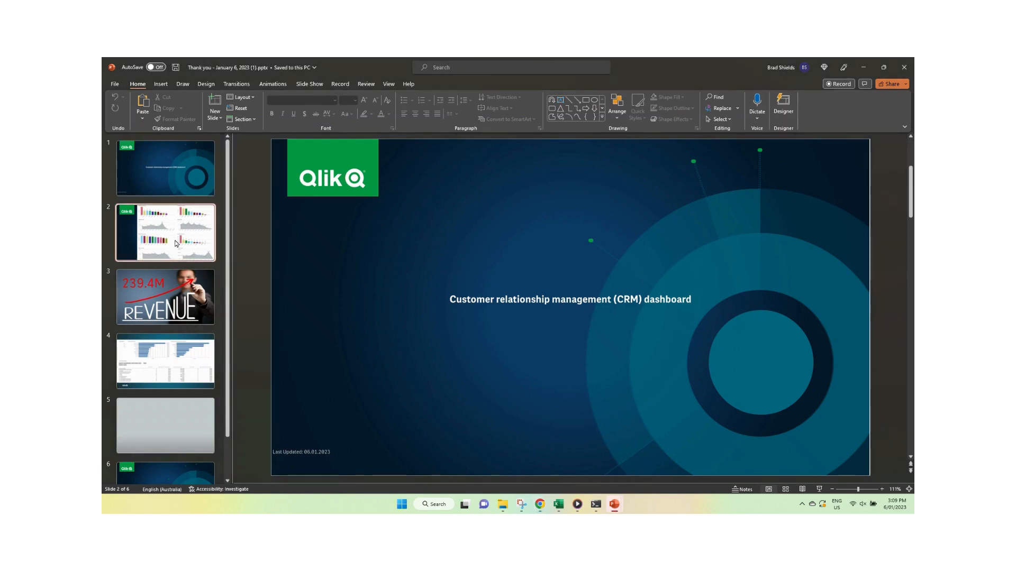
click(164, 233)
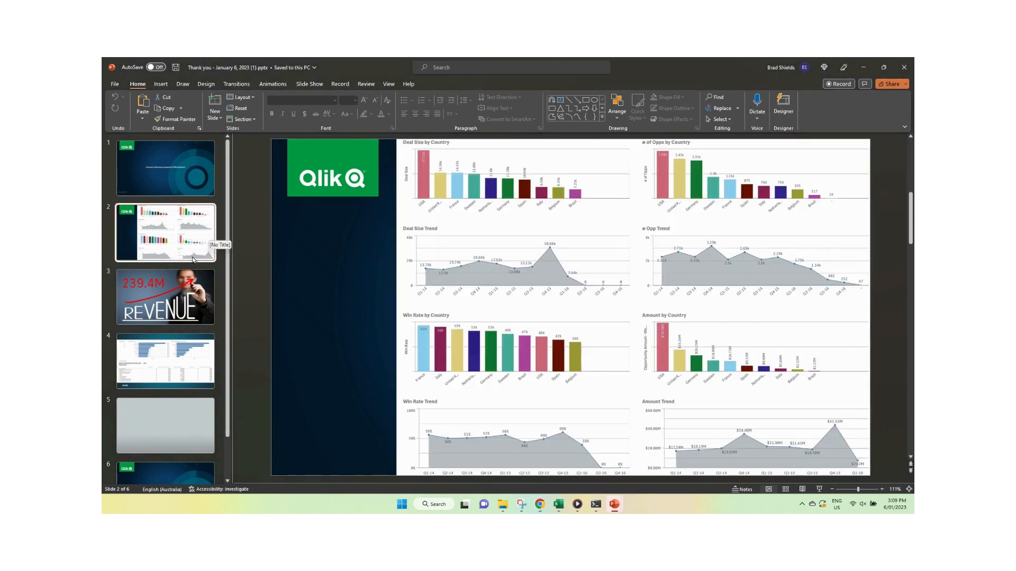
click(164, 297)
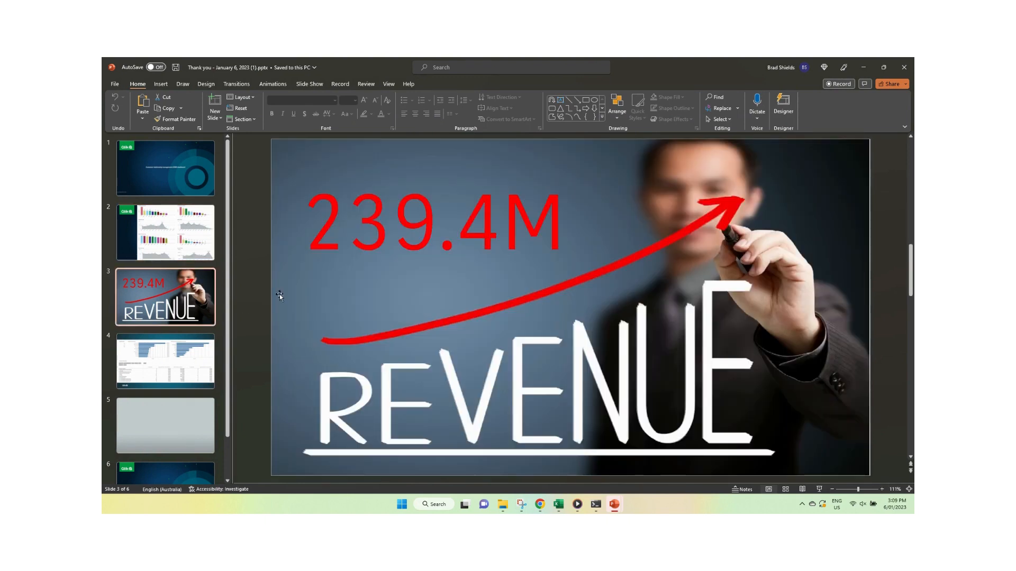
mouse_move(164, 349)
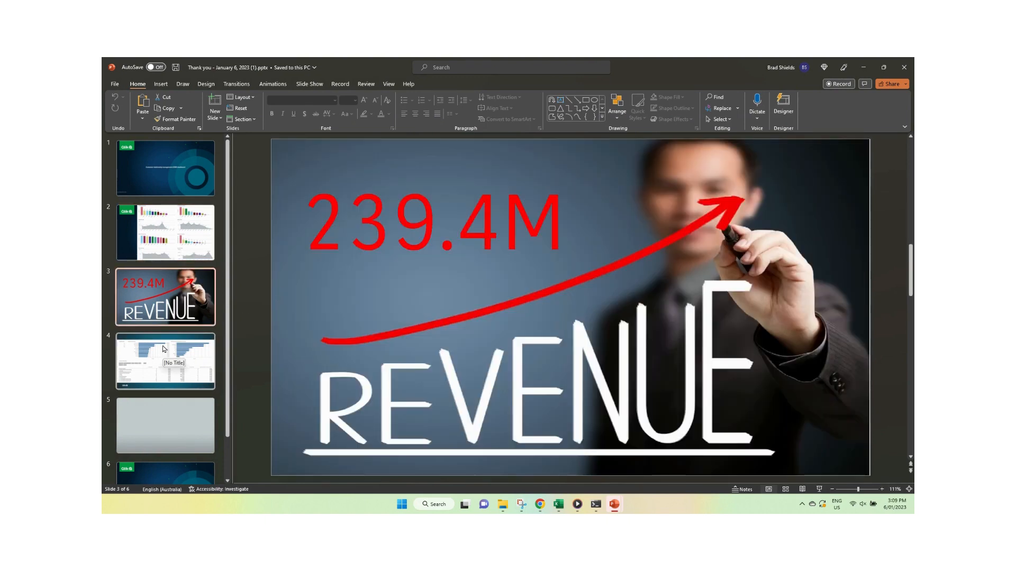
click(165, 362)
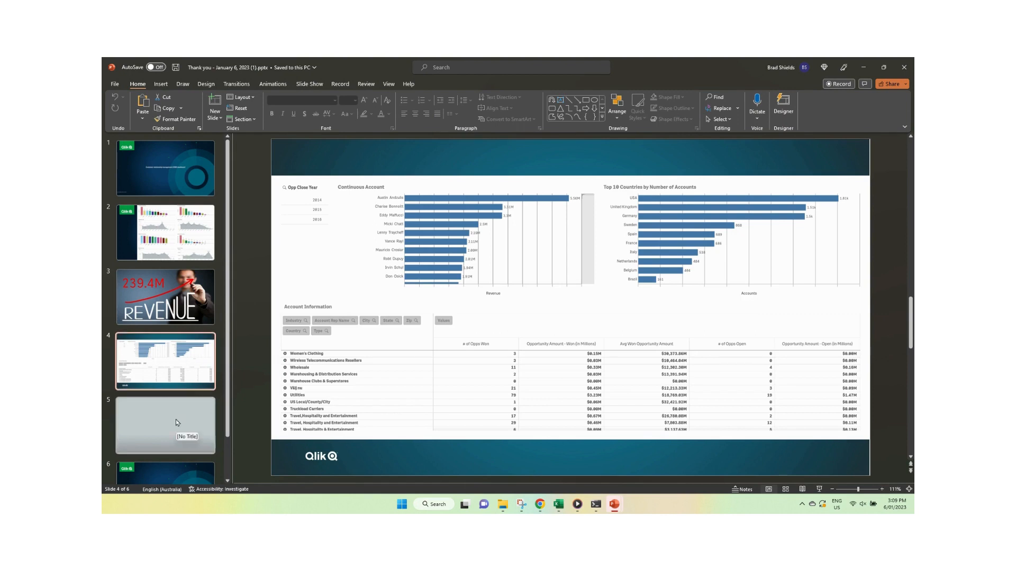
click(165, 424)
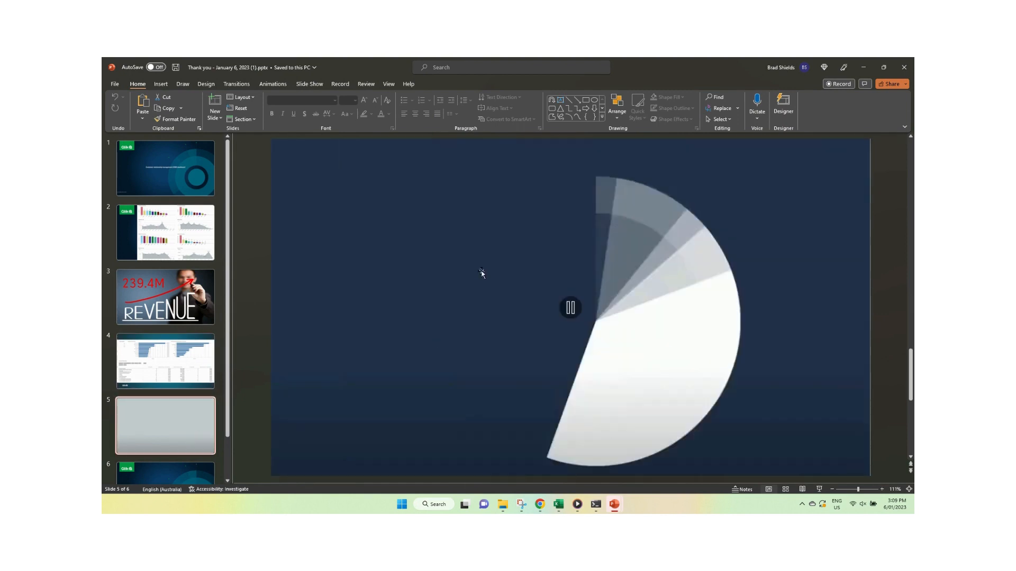
click(569, 306)
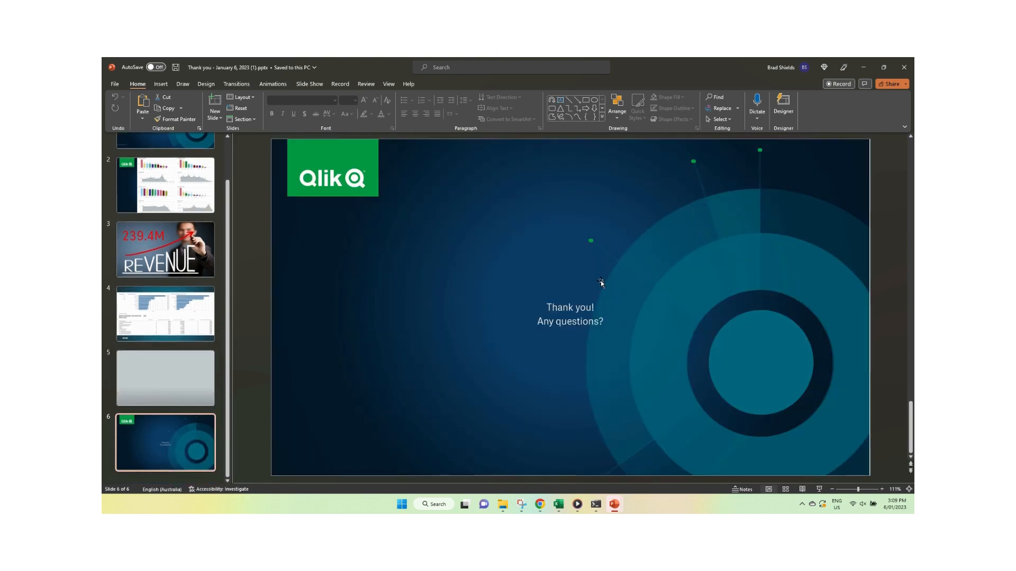
mouse_move(599, 283)
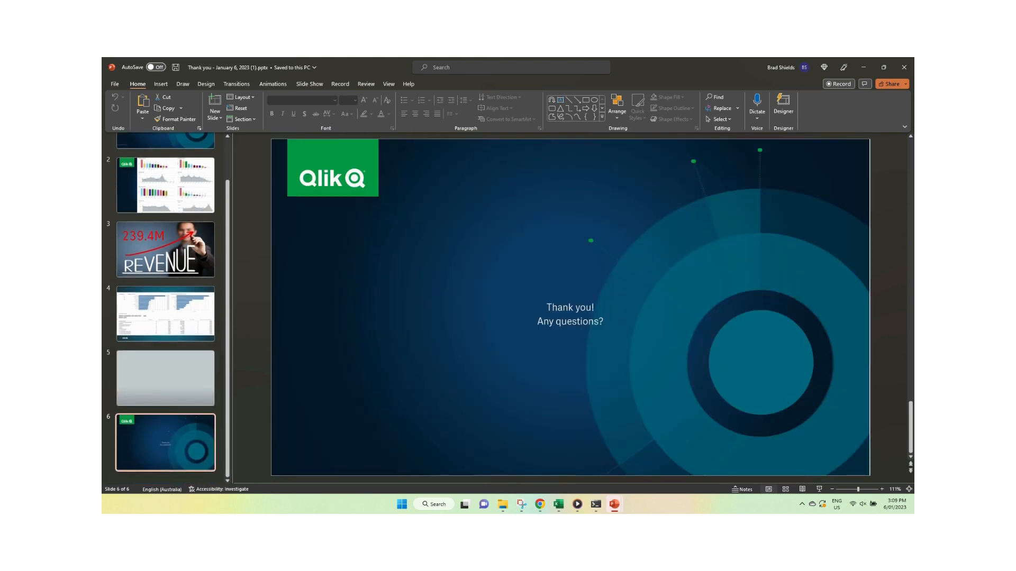